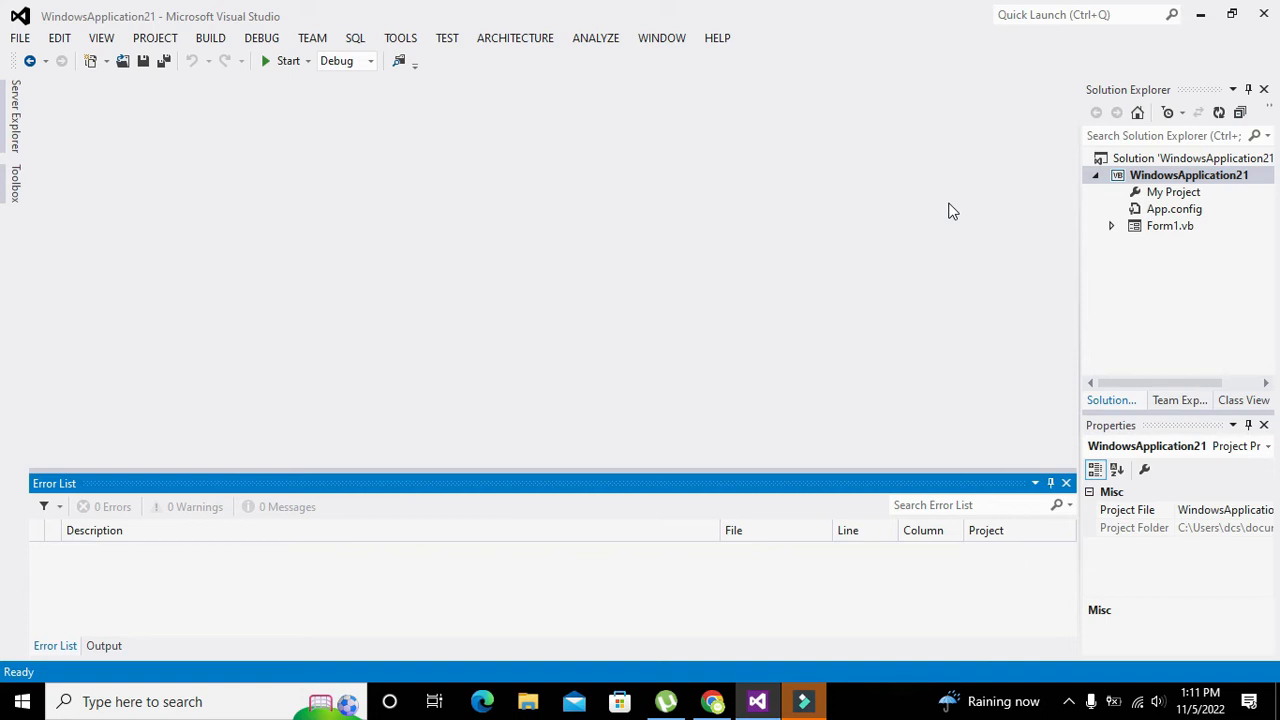
mouse_move(296, 8)
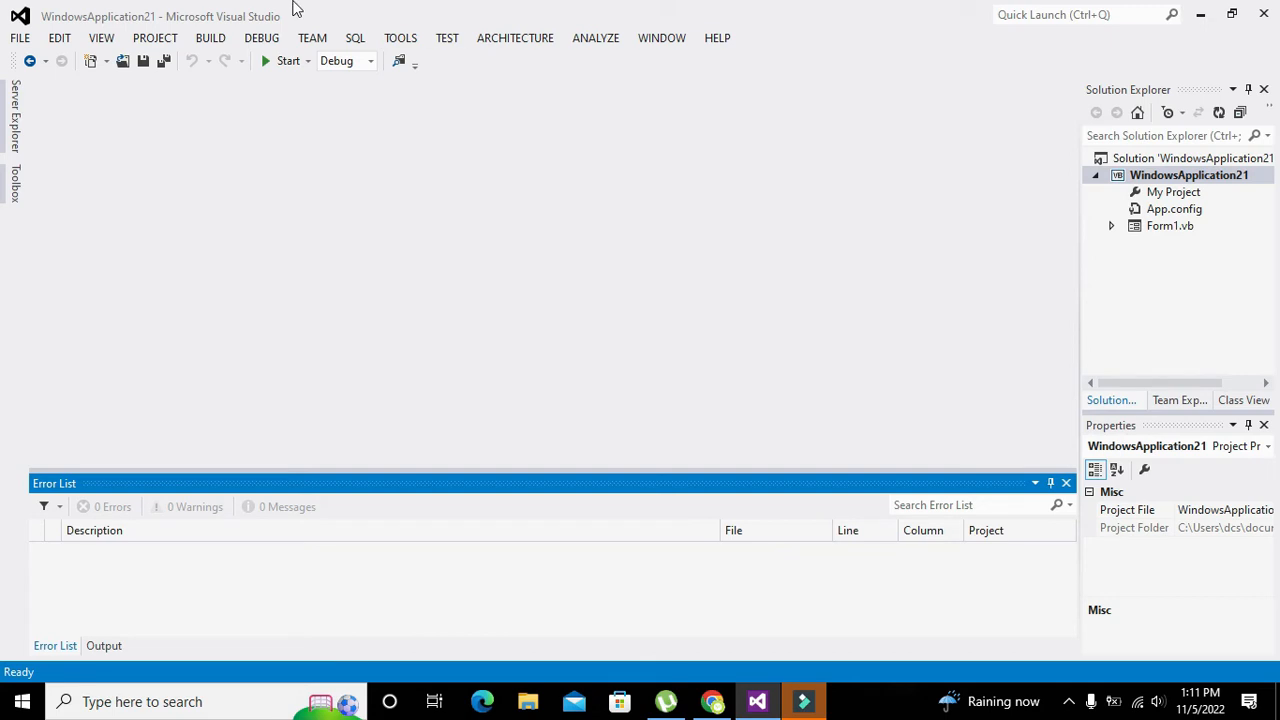
mouse_move(200, 28)
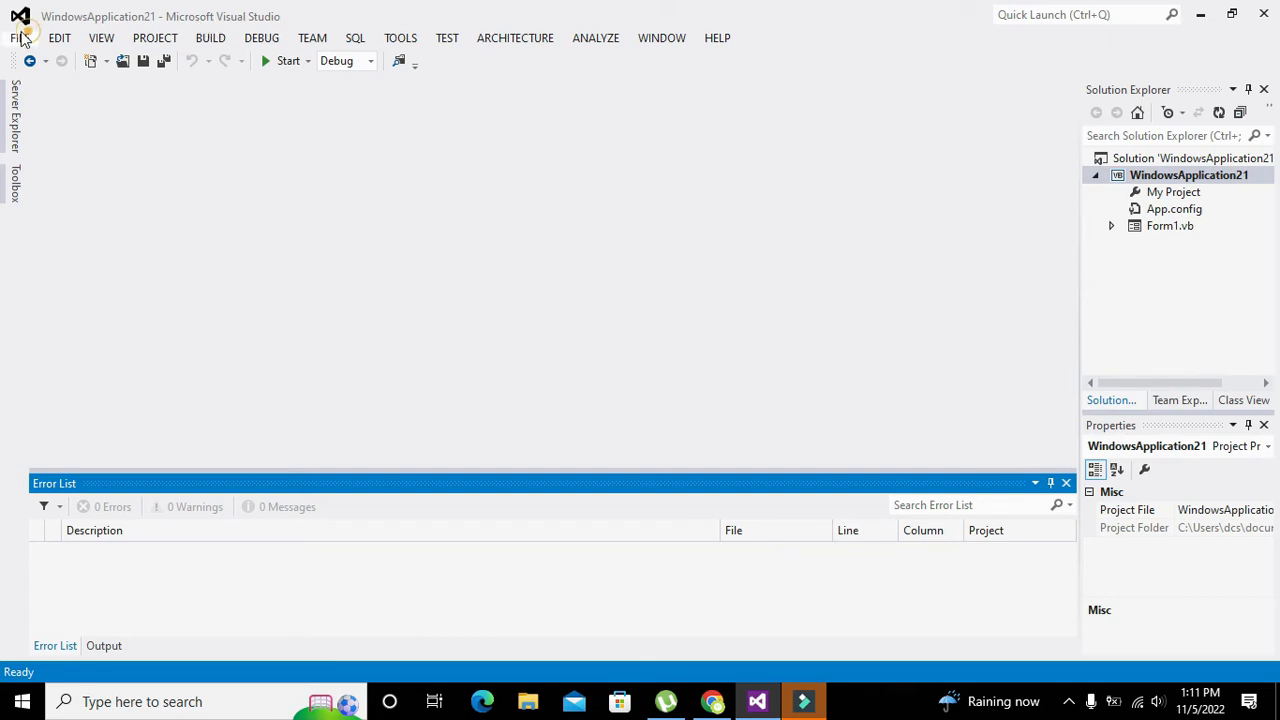
Step: Start a new project from the File > New menu
click(20, 38)
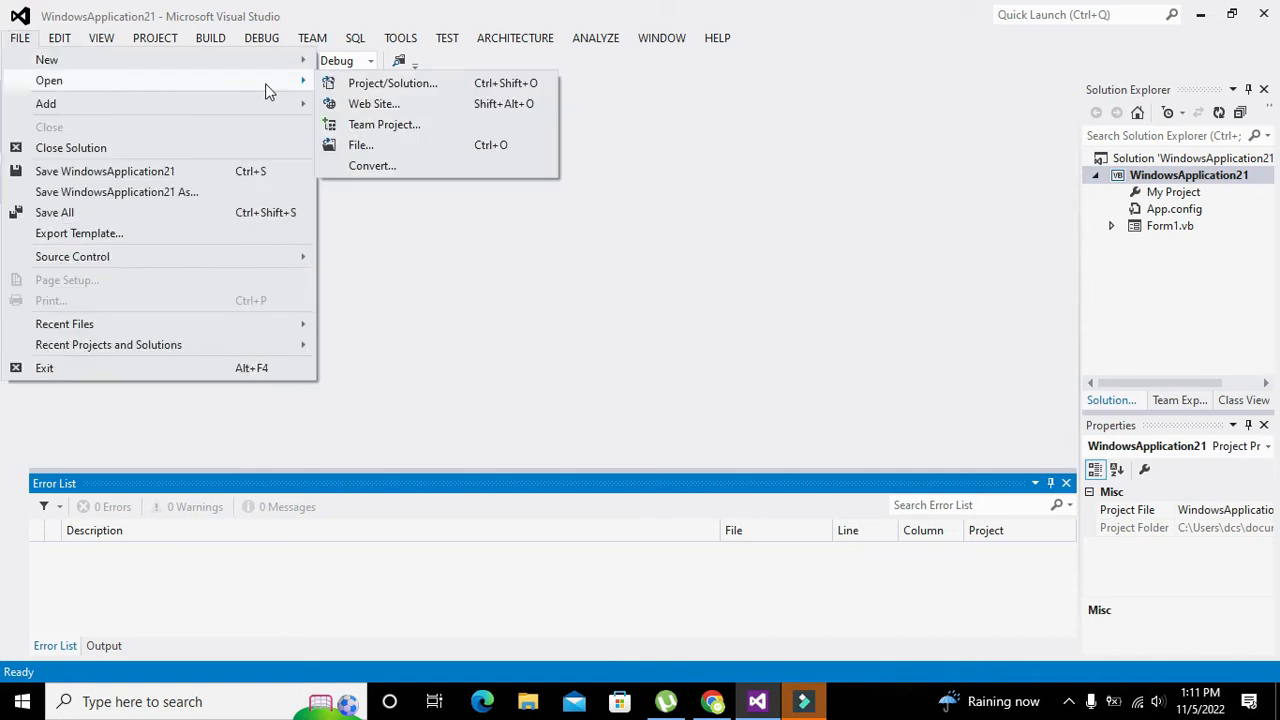
click(46, 60)
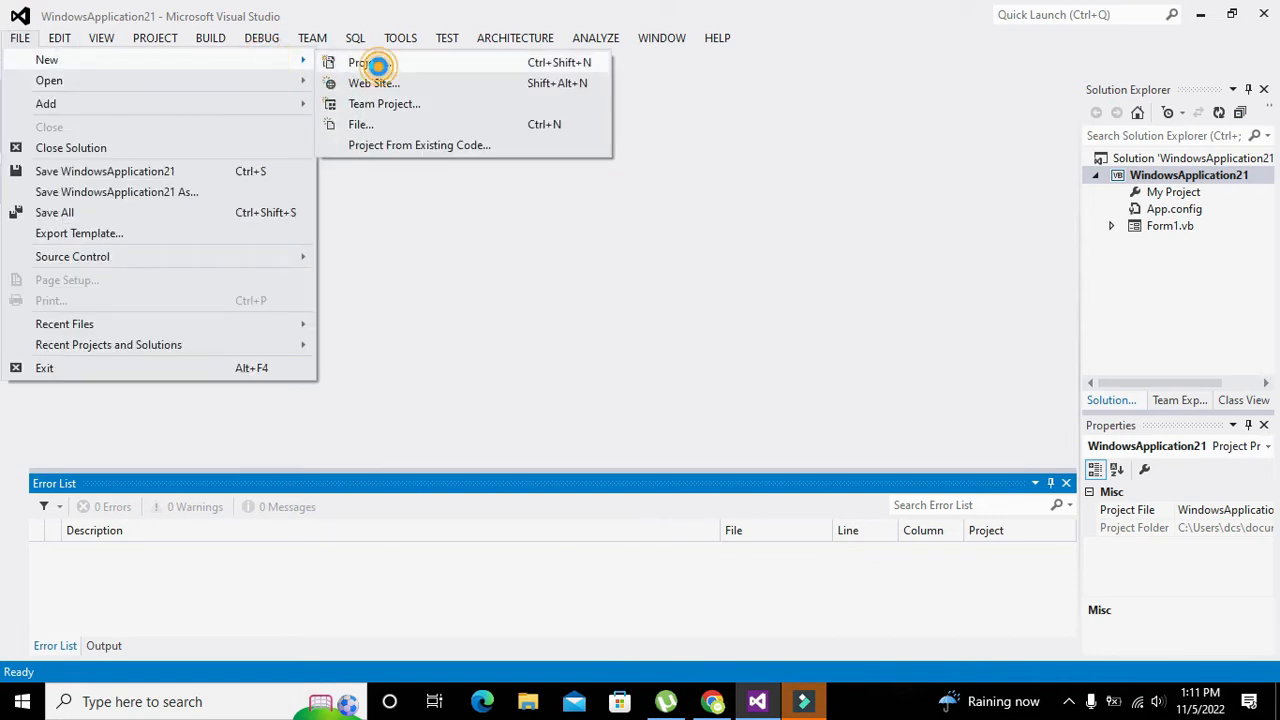
click(364, 62)
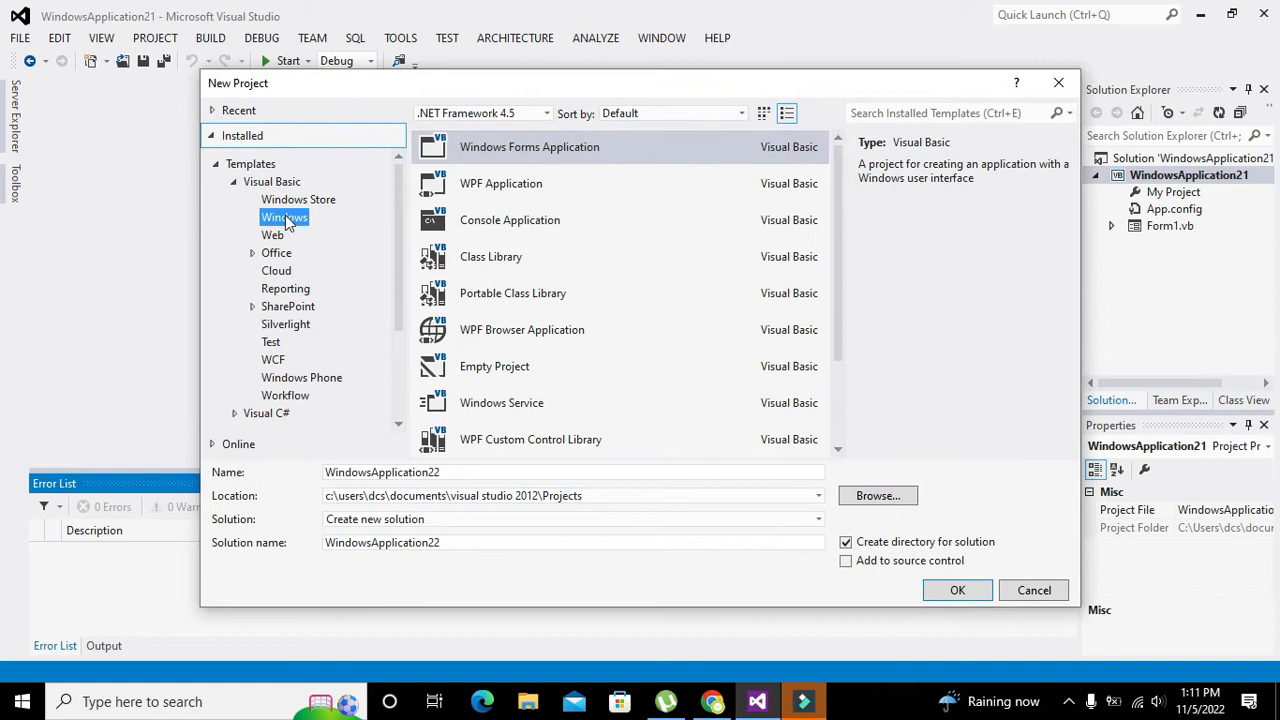
mouse_move(276, 184)
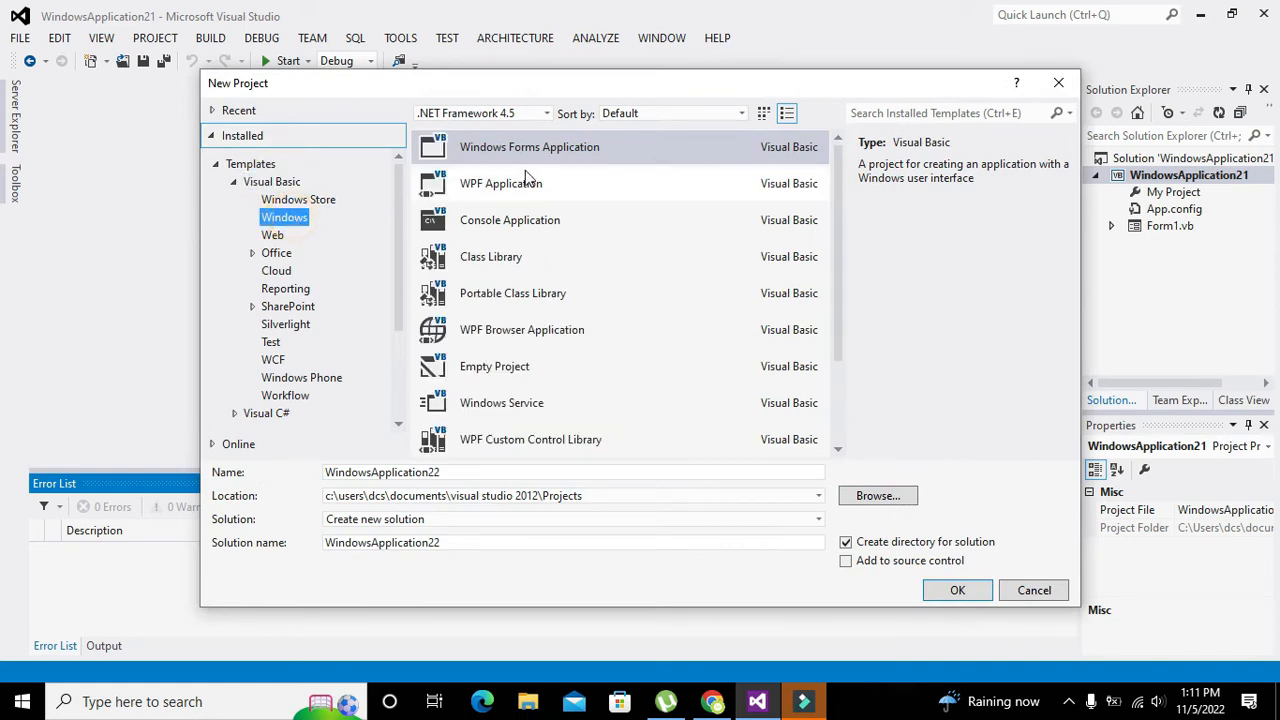
Step: Create a Visual Basic Windows Forms Application named WindowsApplication26
click(528, 148)
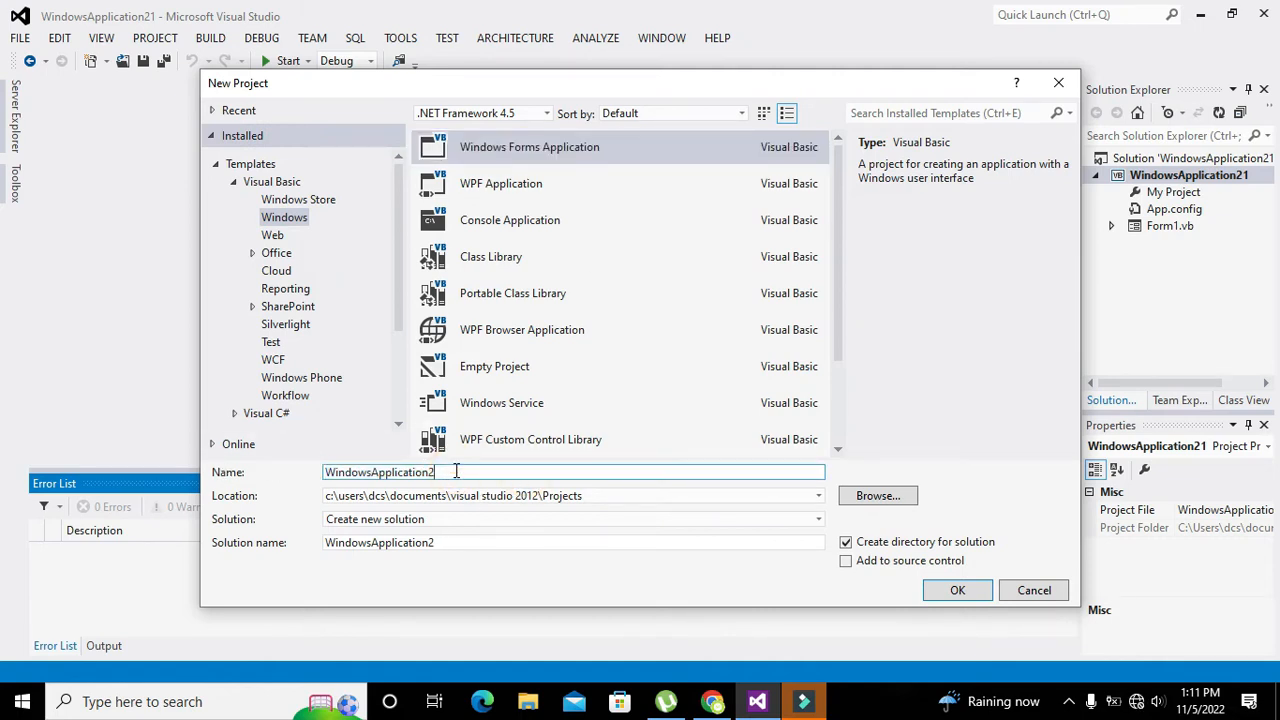
text(6)
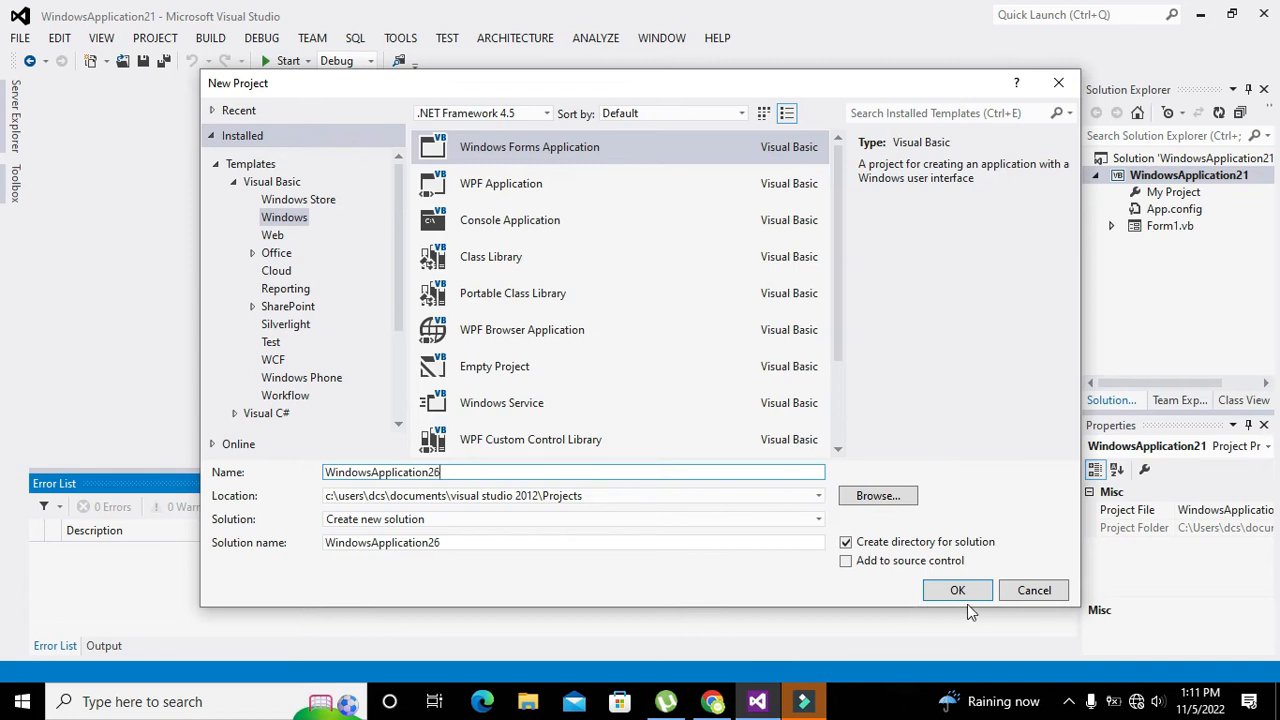
click(956, 590)
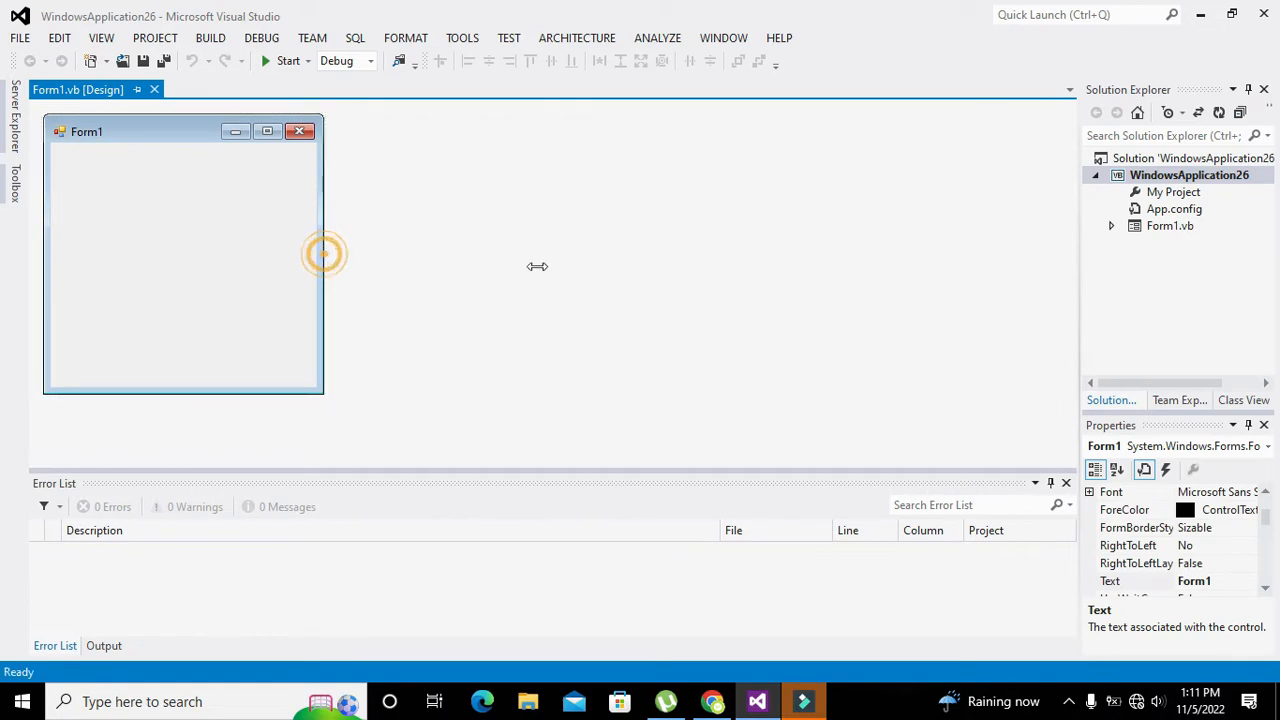
Step: Widen Form1 and place Button1 from the Toolbox in its top-left corner
drag(322, 252, 990, 252)
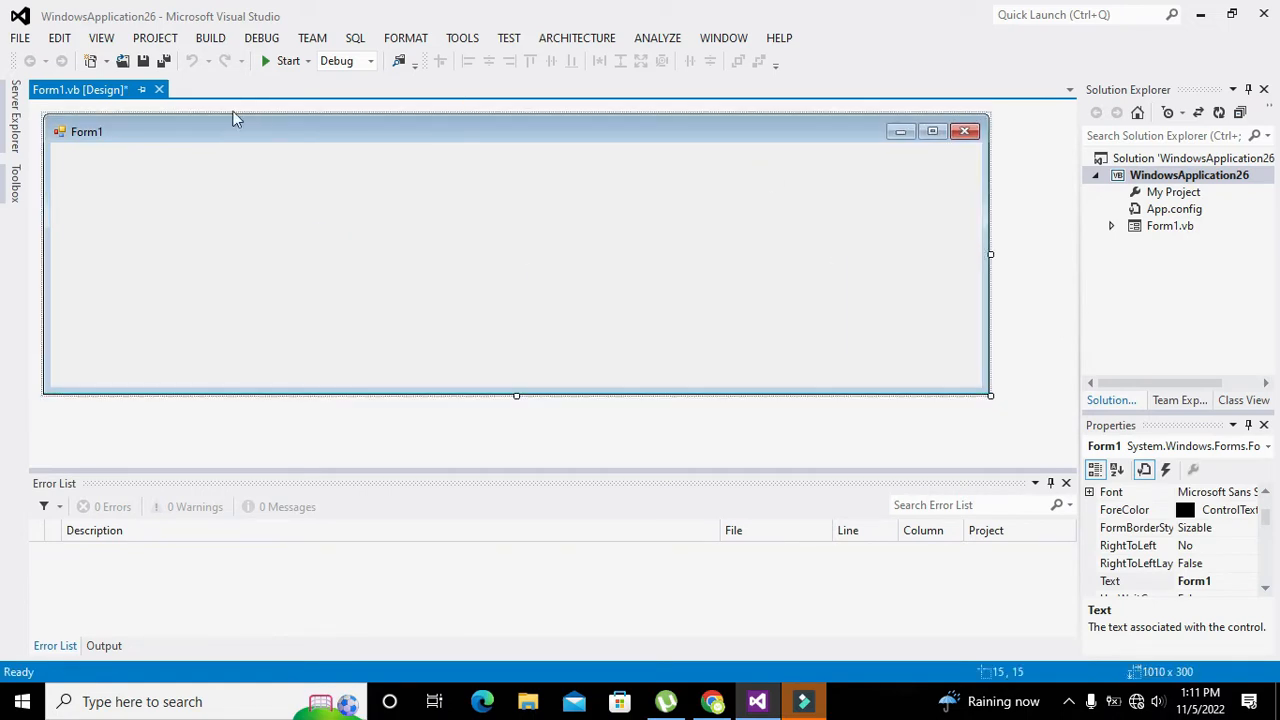
click(12, 180)
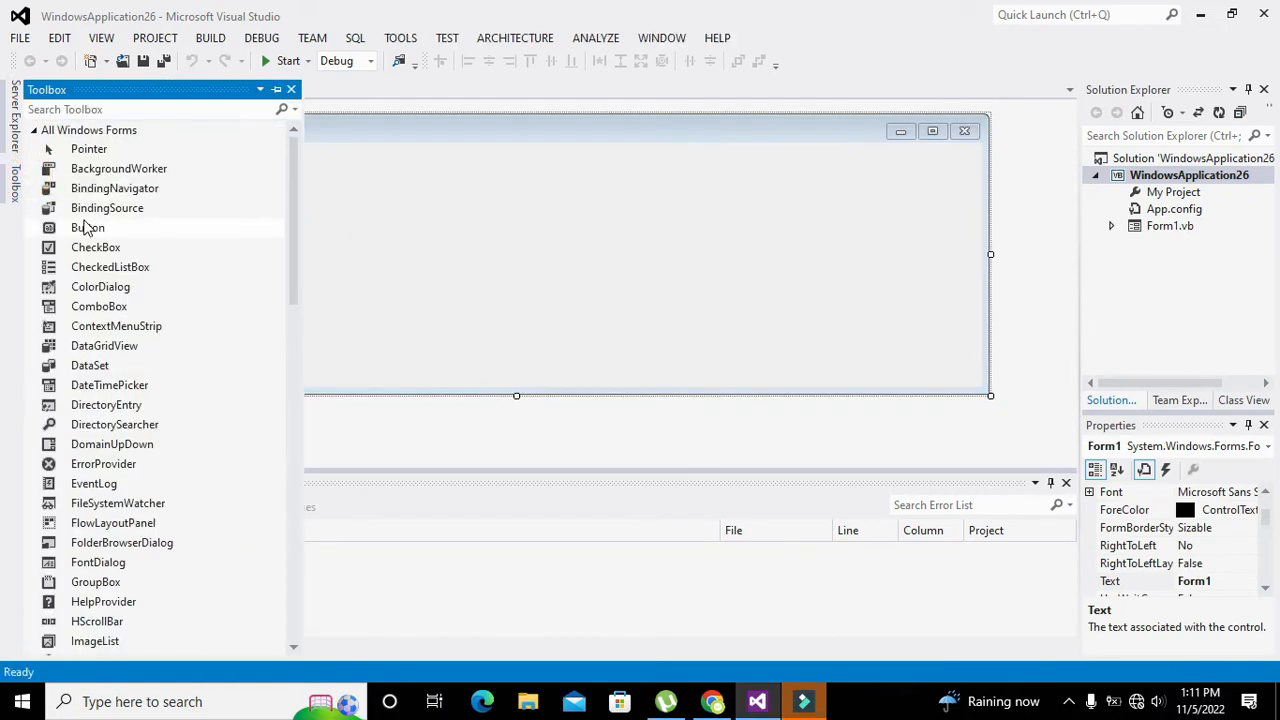
mouse_move(88, 228)
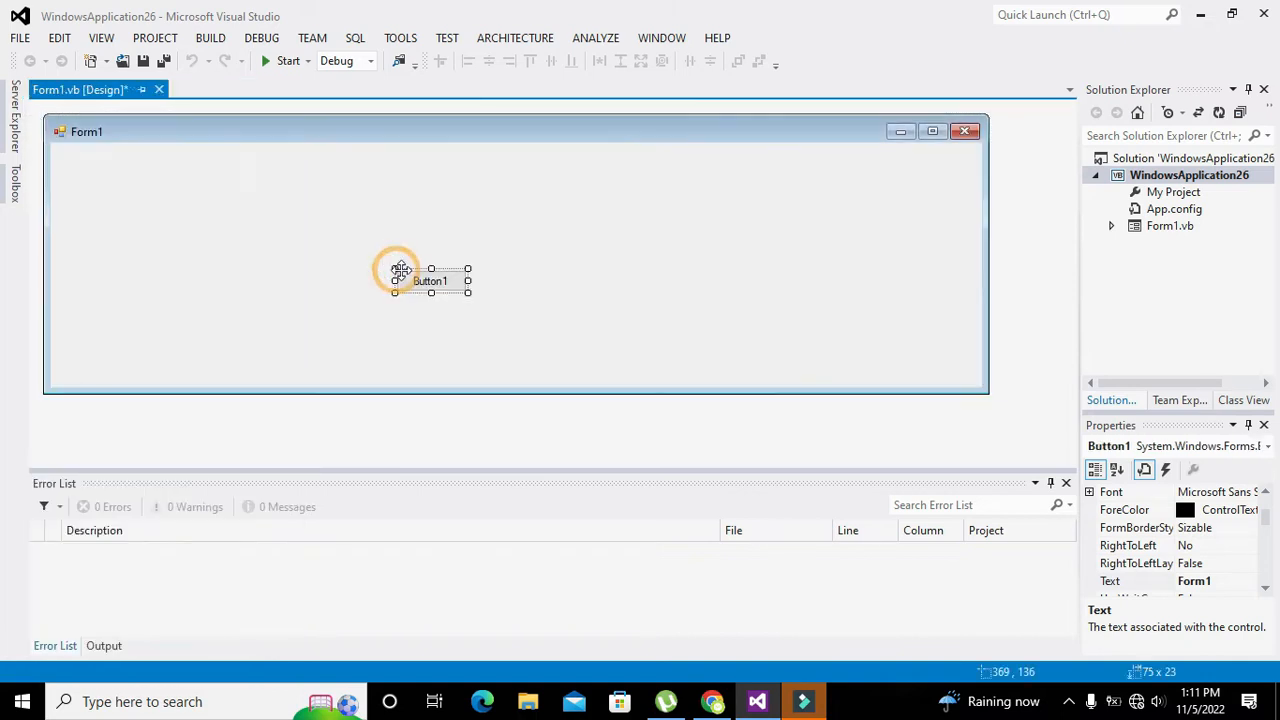
drag(430, 276, 96, 164)
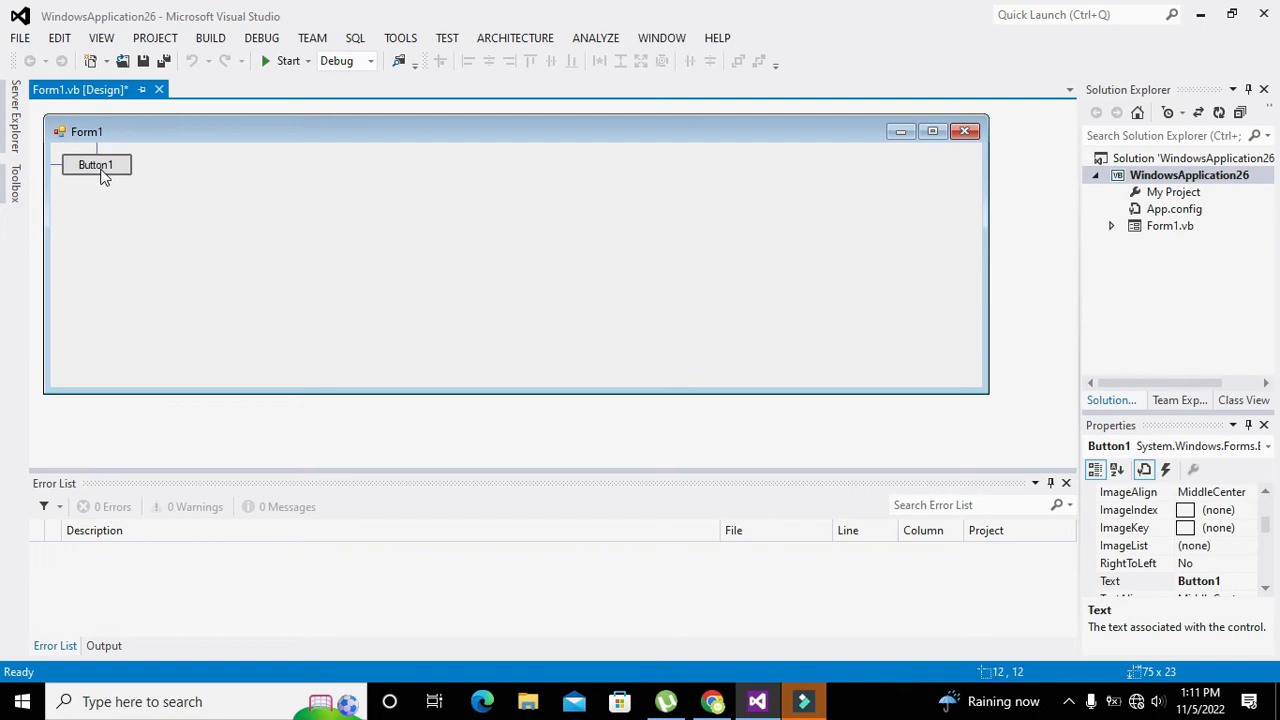
click(96, 164)
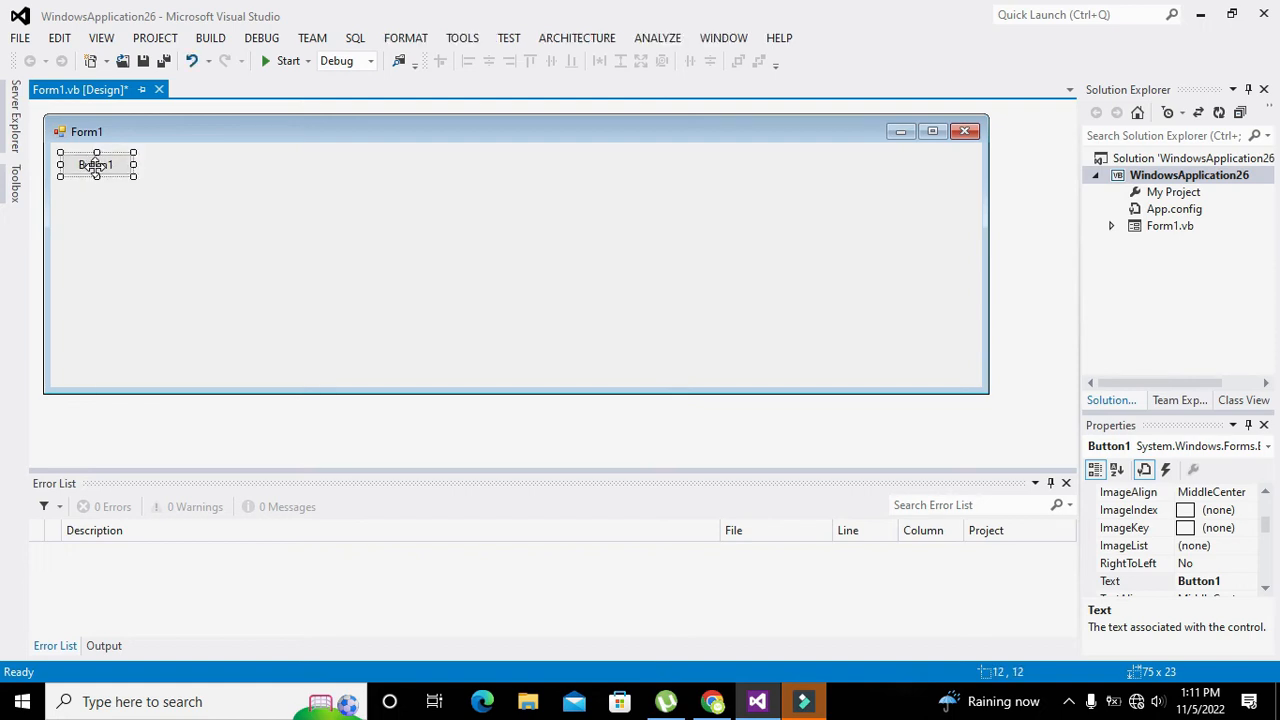
Step: Declare 'Dim w_pen As Pen' inside the new Button1_Click handler
double_click(96, 164)
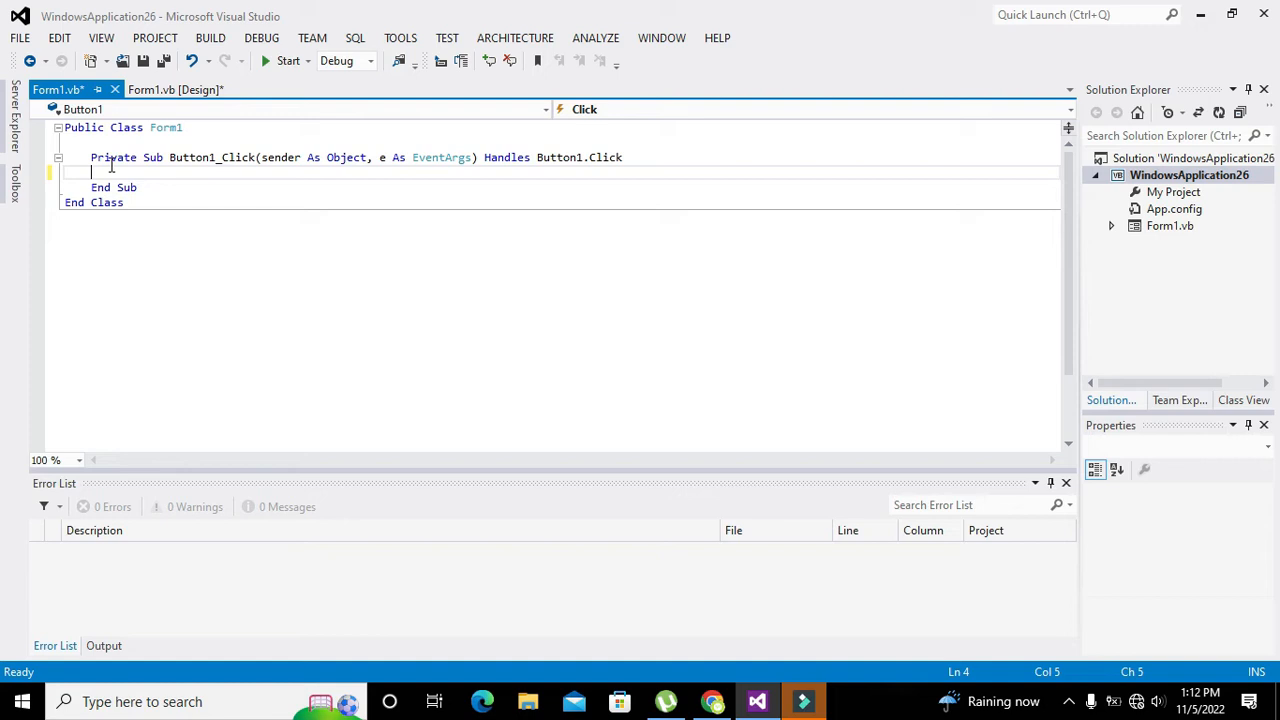
text(Dim)
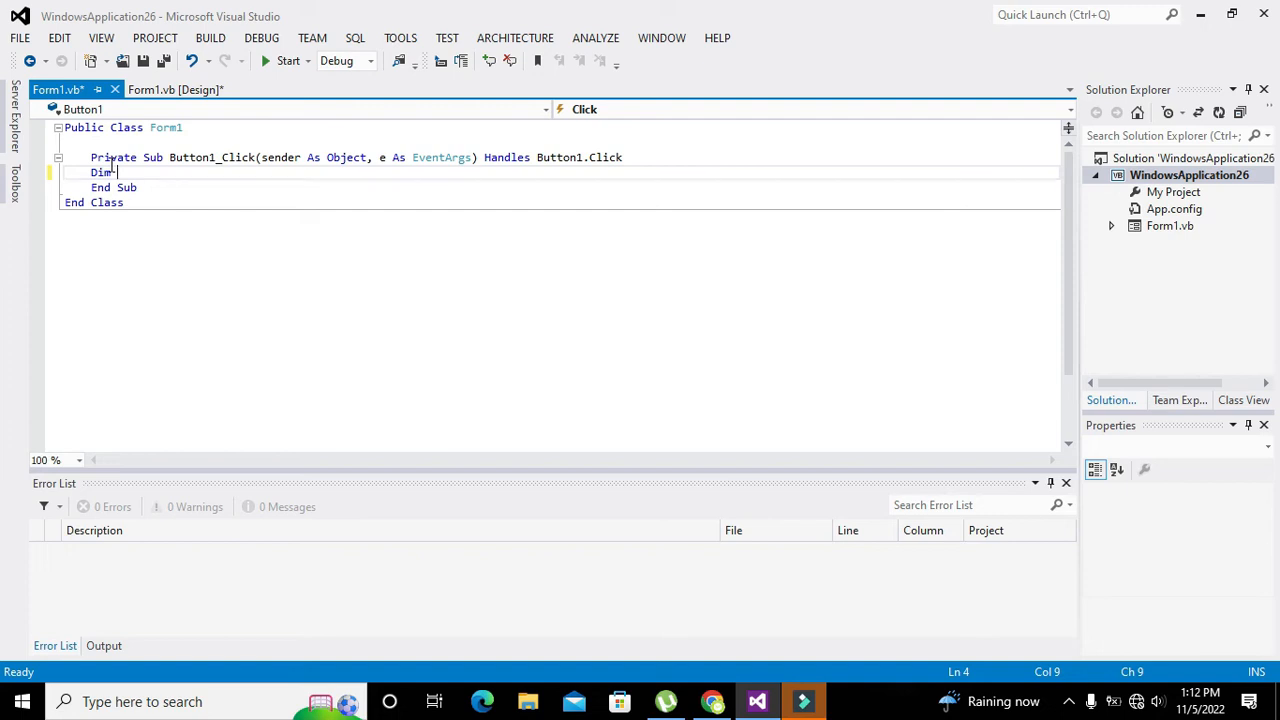
text(w_pen As Pen)
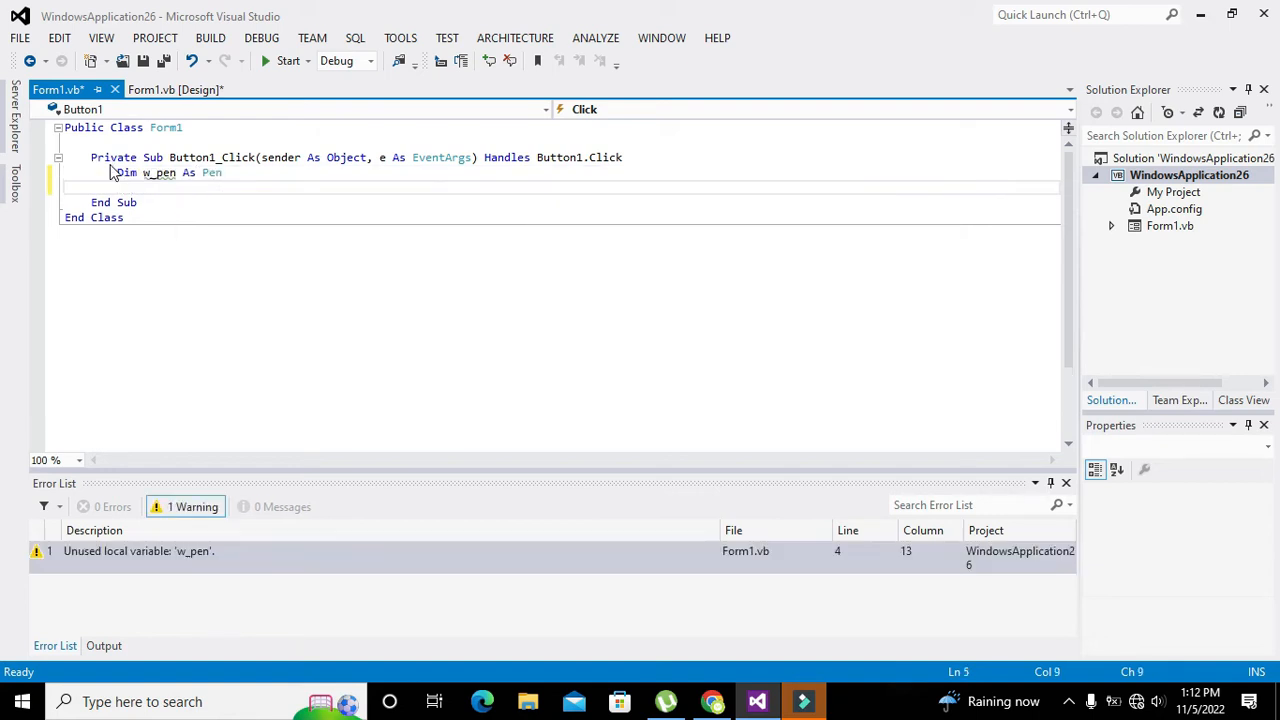
mouse_move(210, 172)
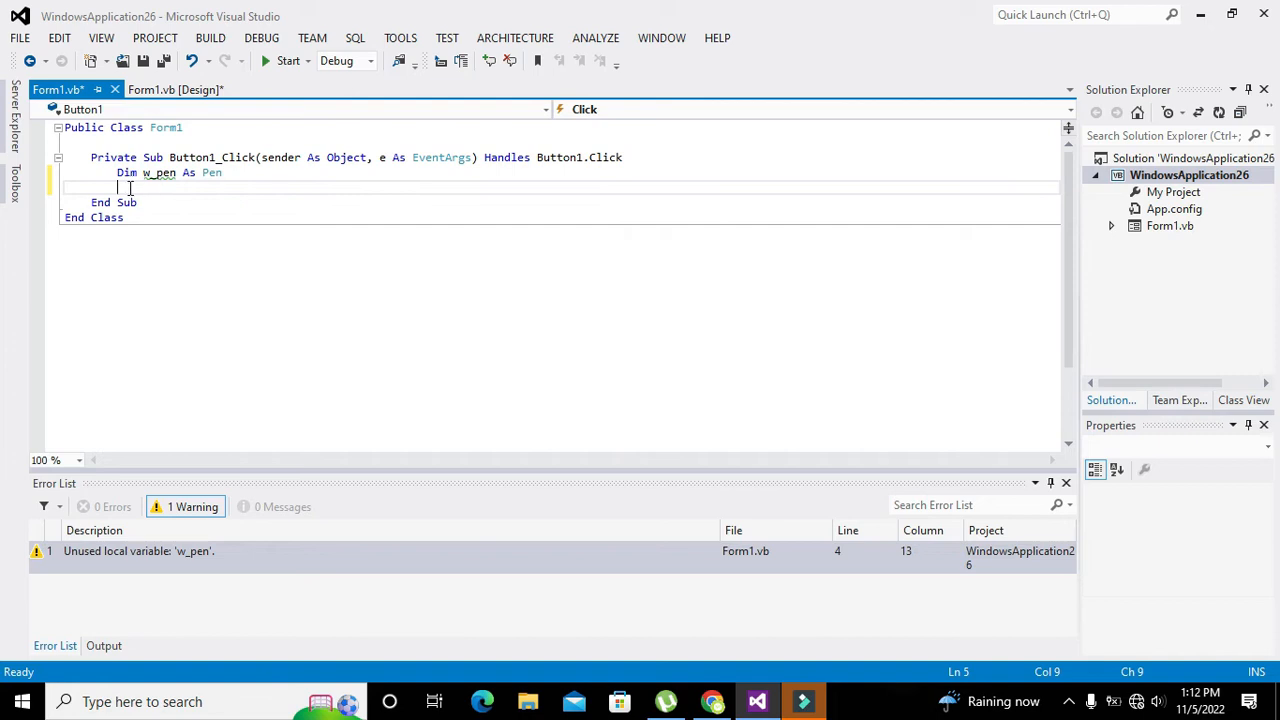
double_click(160, 172)
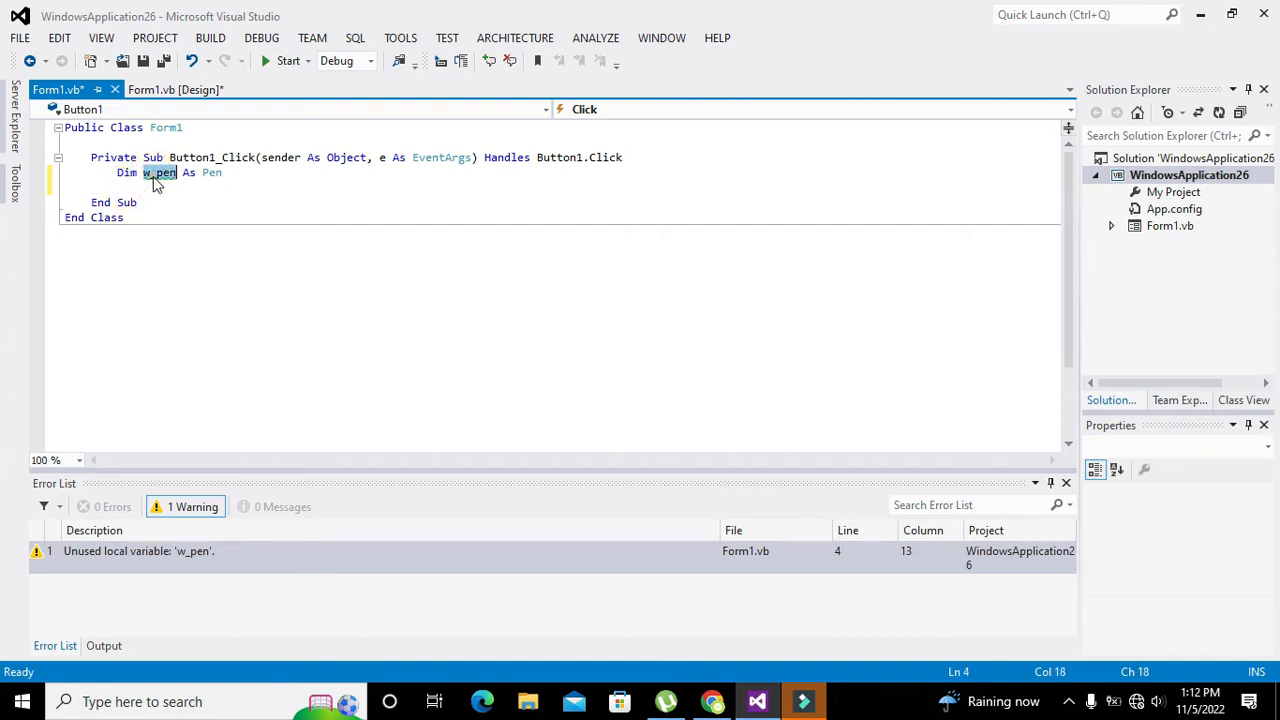
mouse_move(160, 172)
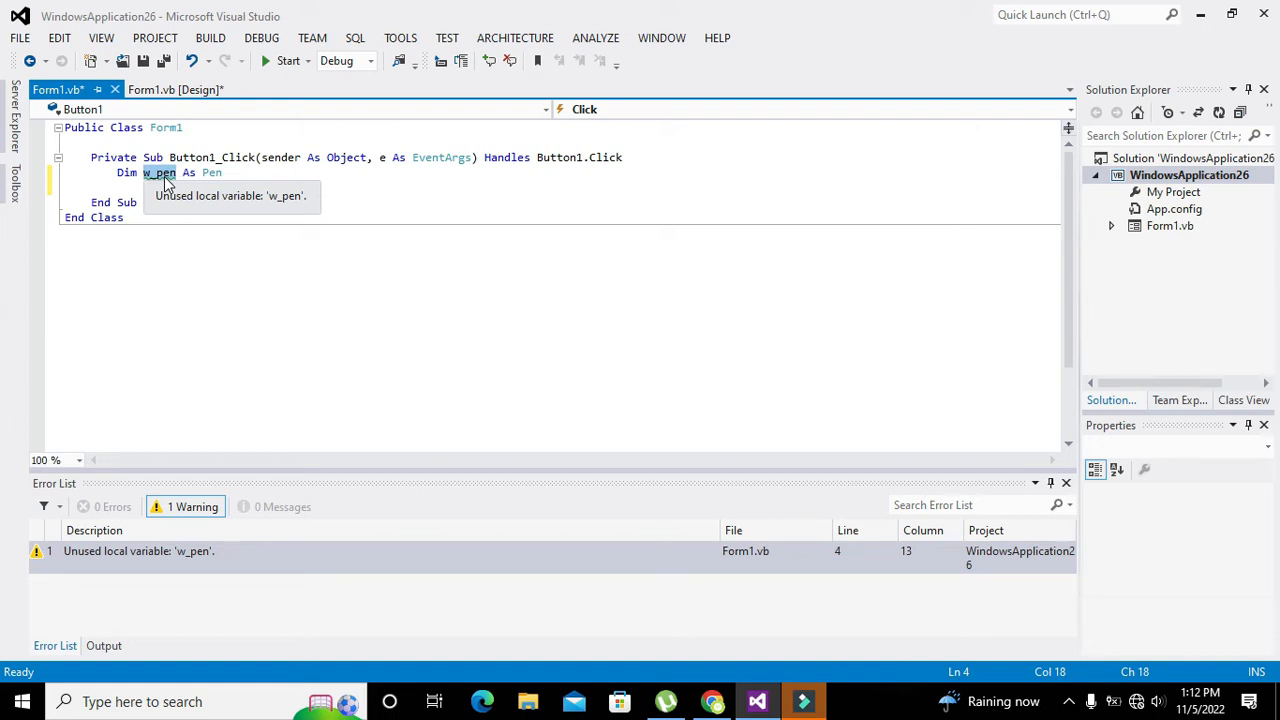
mouse_move(180, 172)
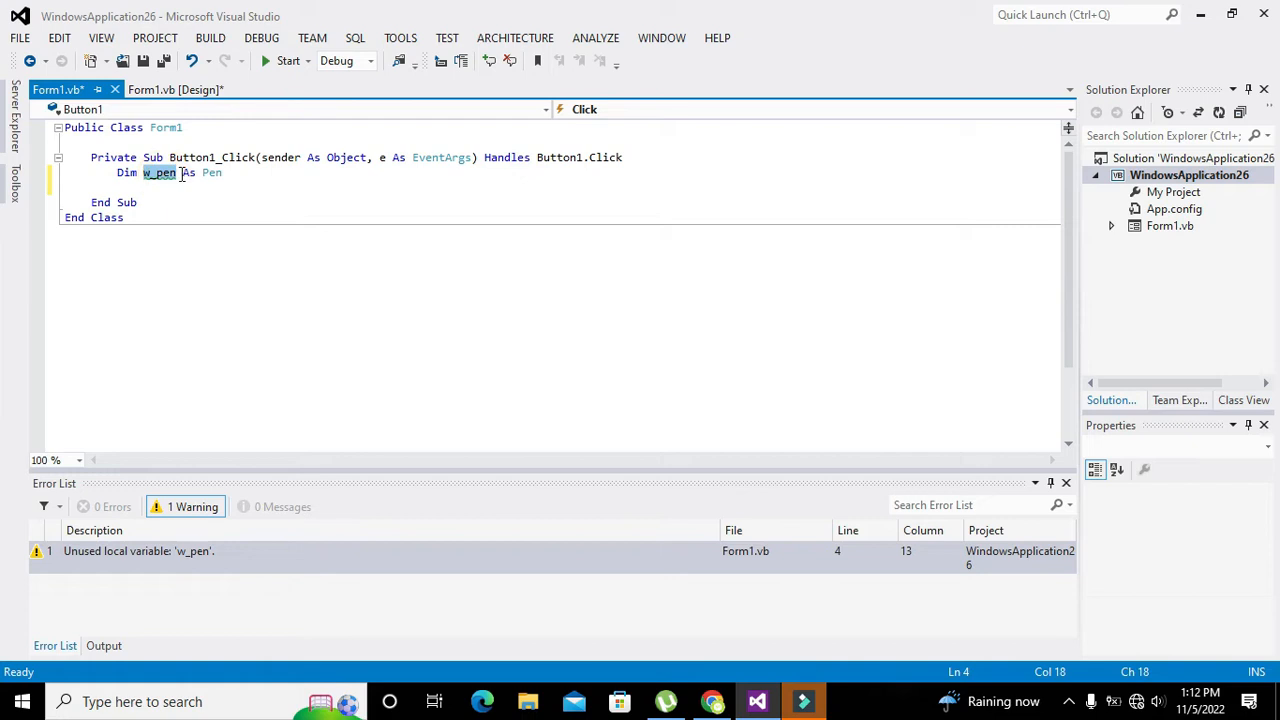
double_click(212, 172)
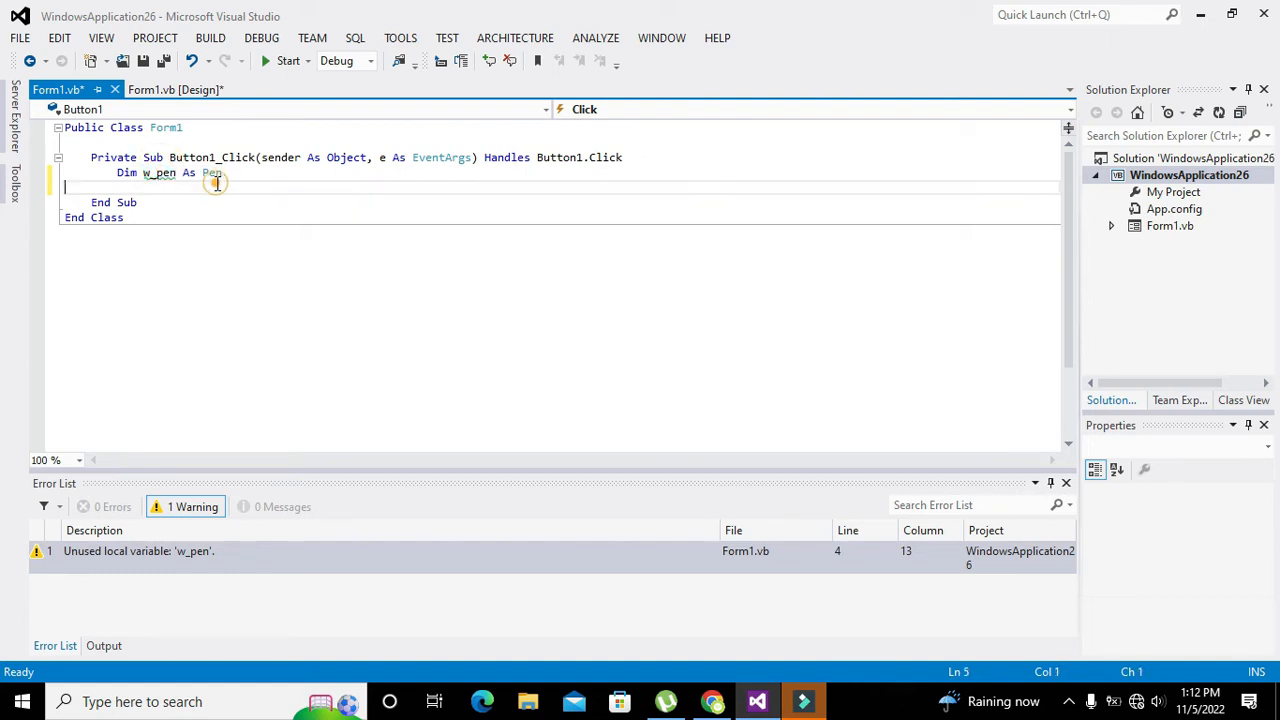
Step: Begin the assignment w_pen = New Pen( on a new line
double_click(212, 172)
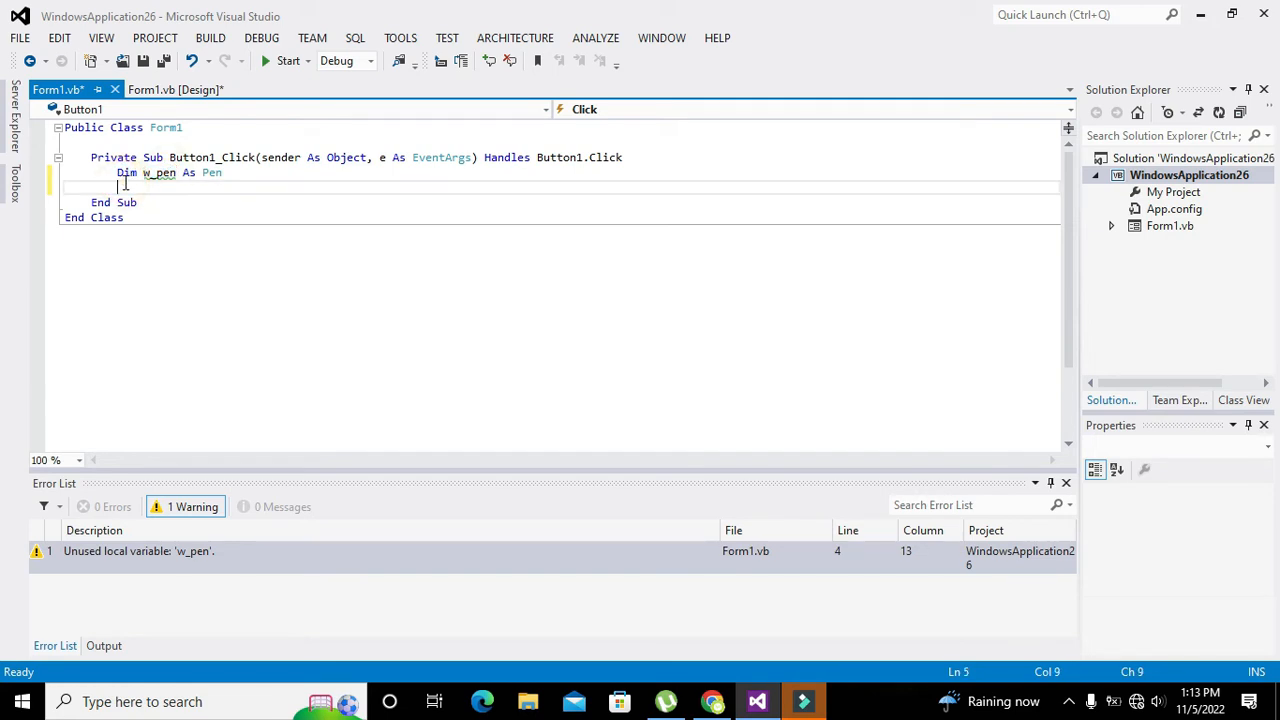
text(w_pen)
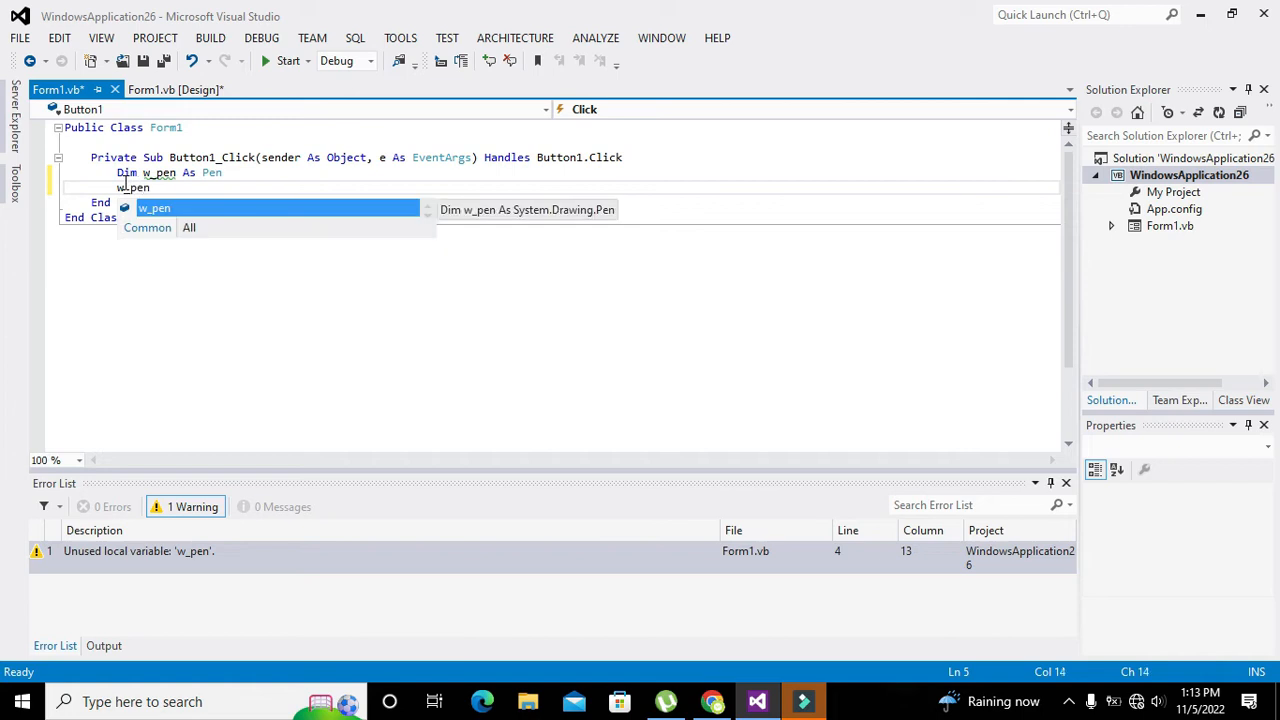
text(=)
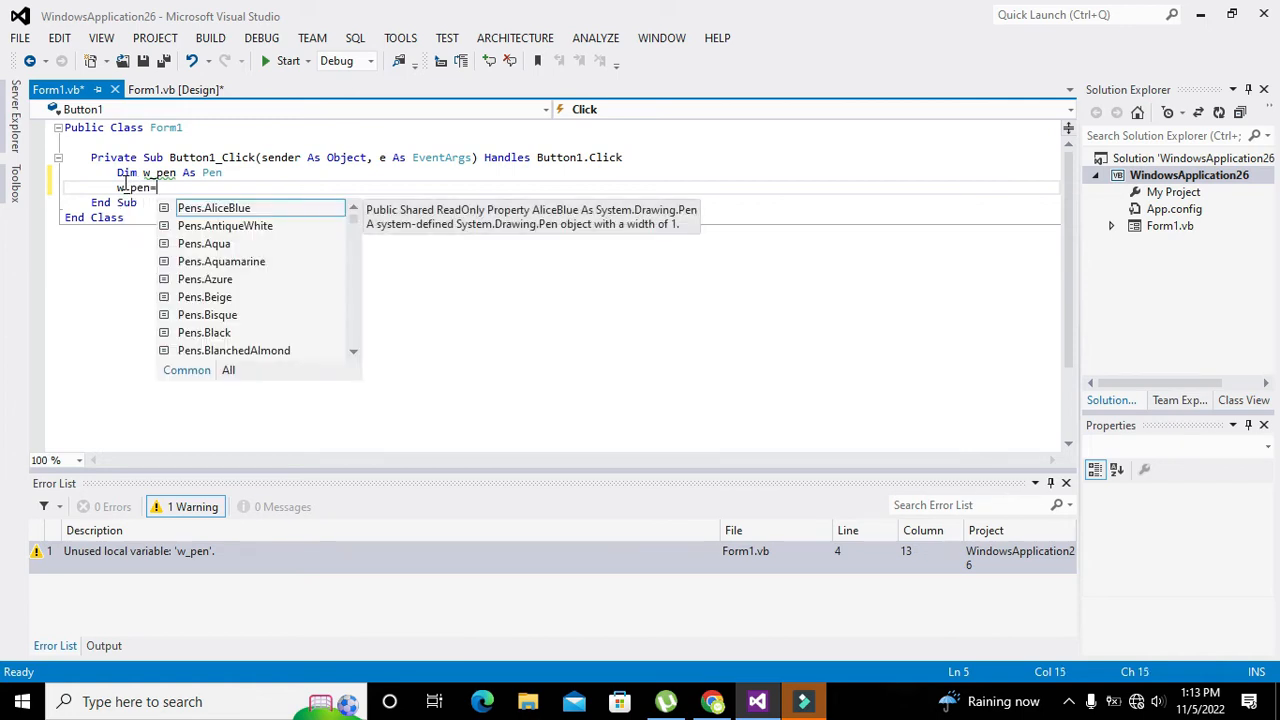
text(ne)
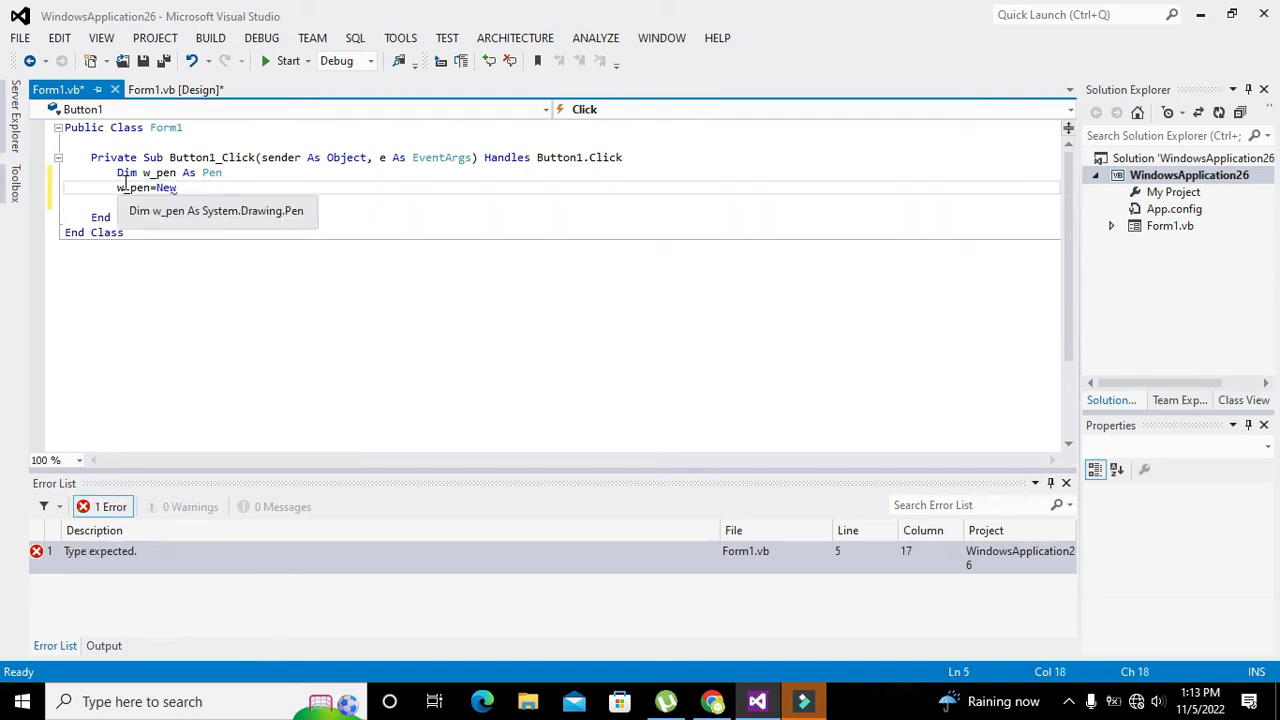
text(Pen()
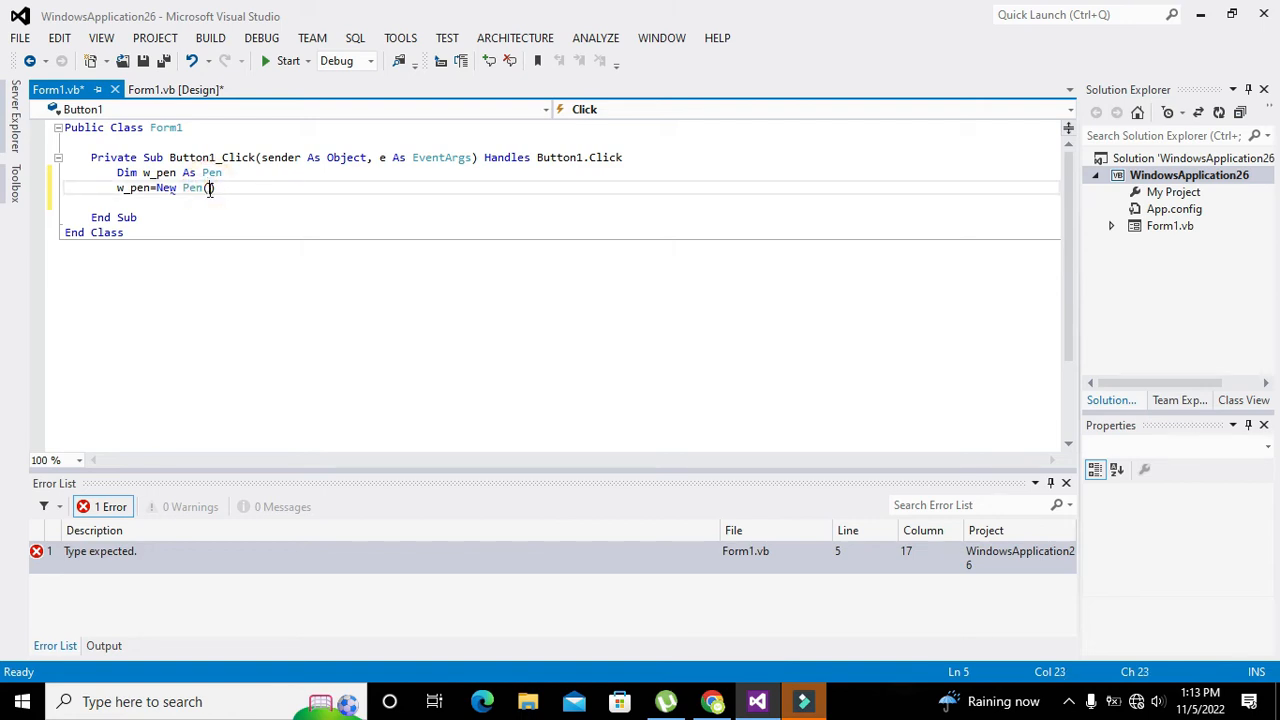
Step: Finish the pen as New Pen(Drawing.Color.Red, 5) with no errors
text(Bra)
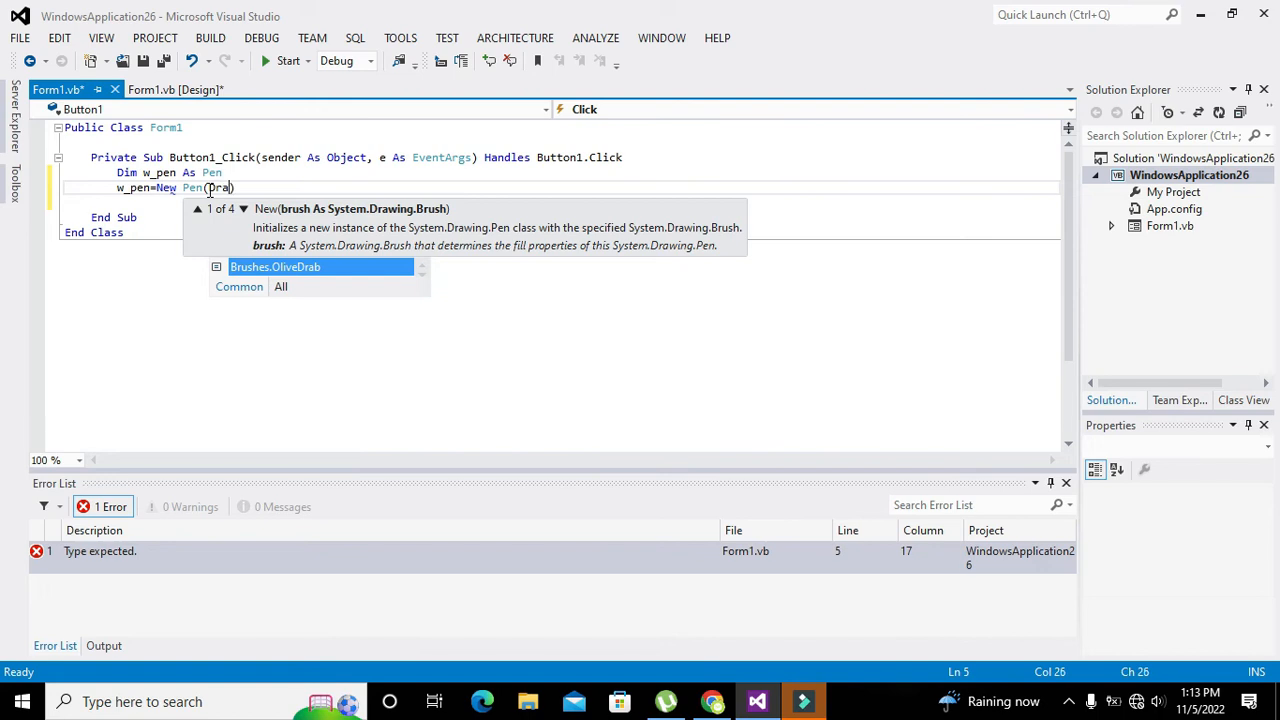
text(rawing.Color)
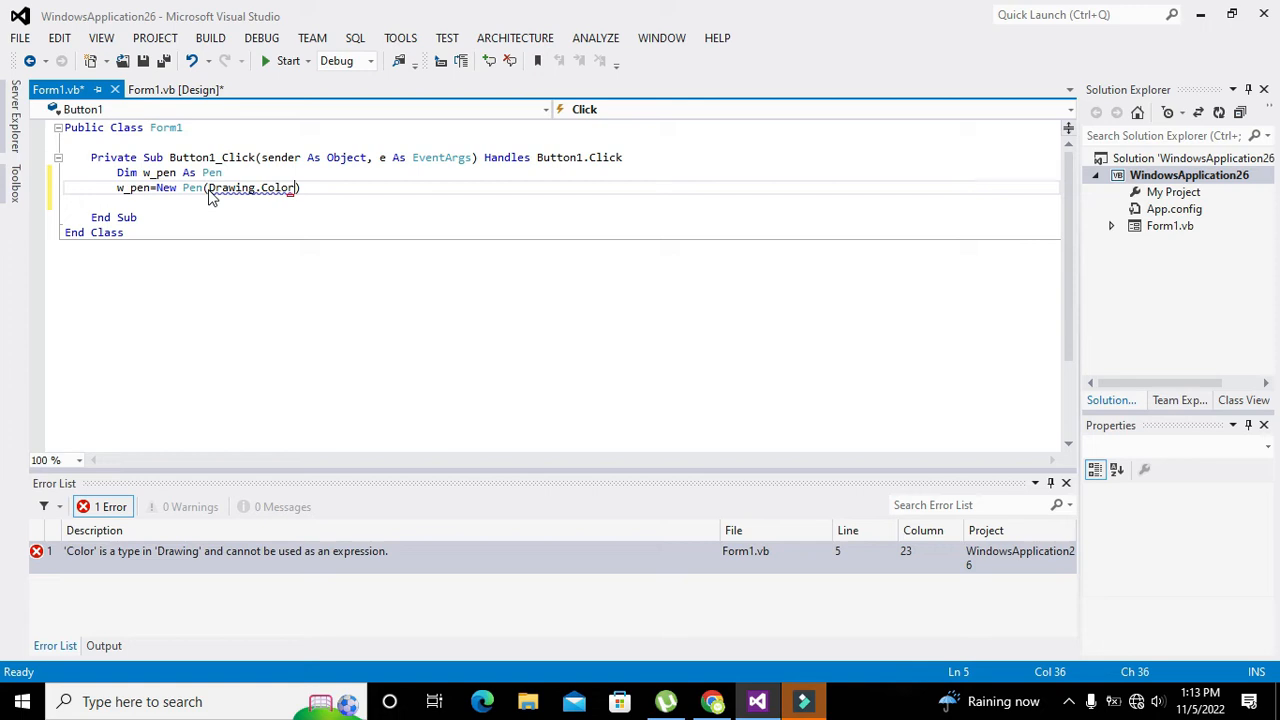
text(.)
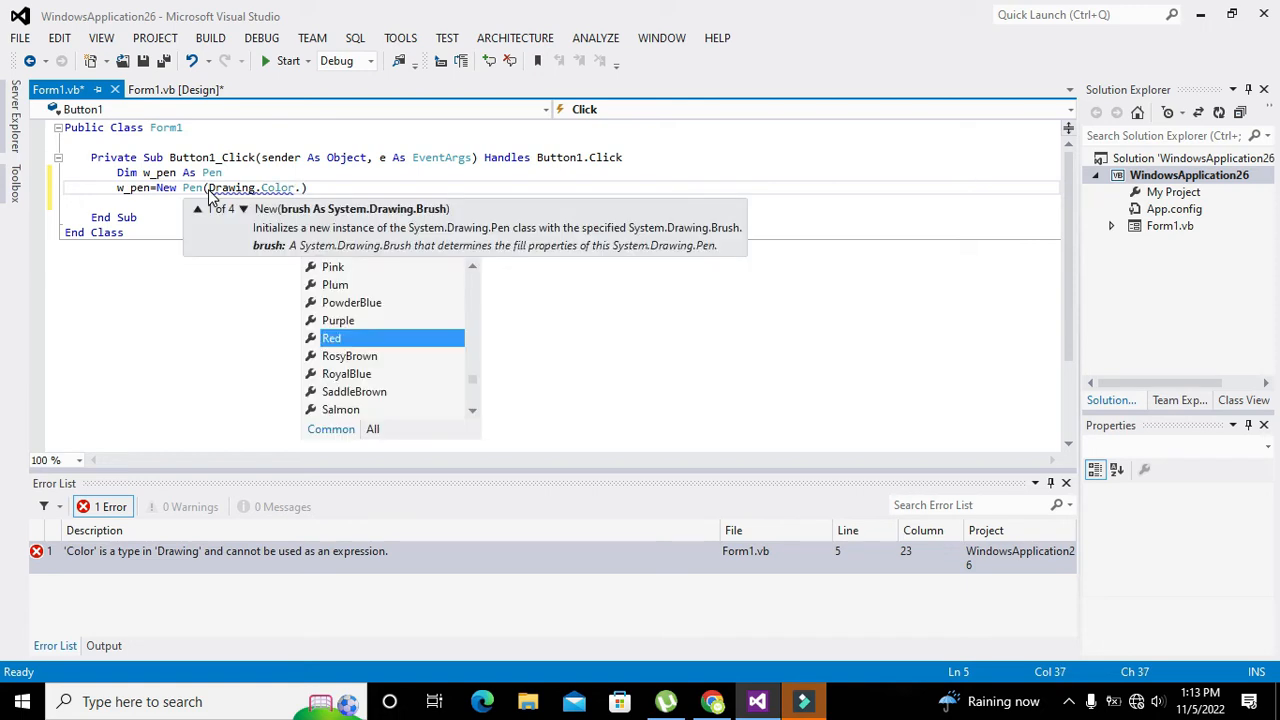
text(Red)
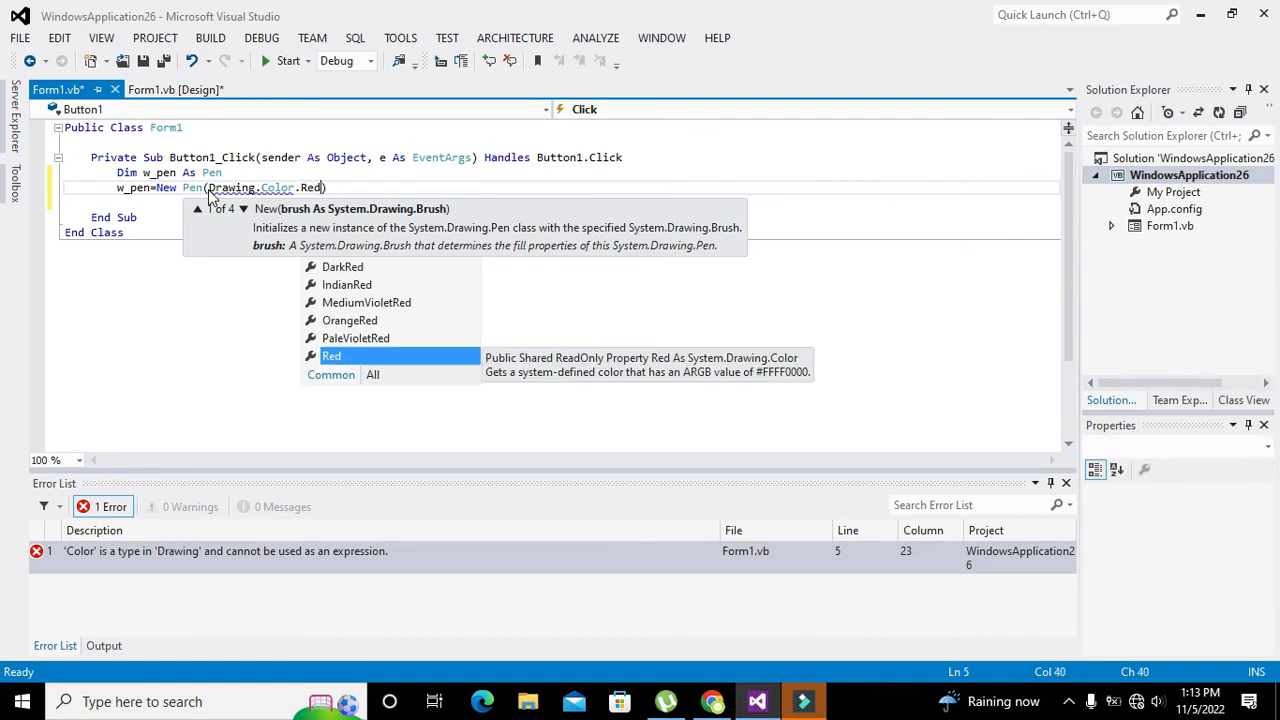
text(,5)
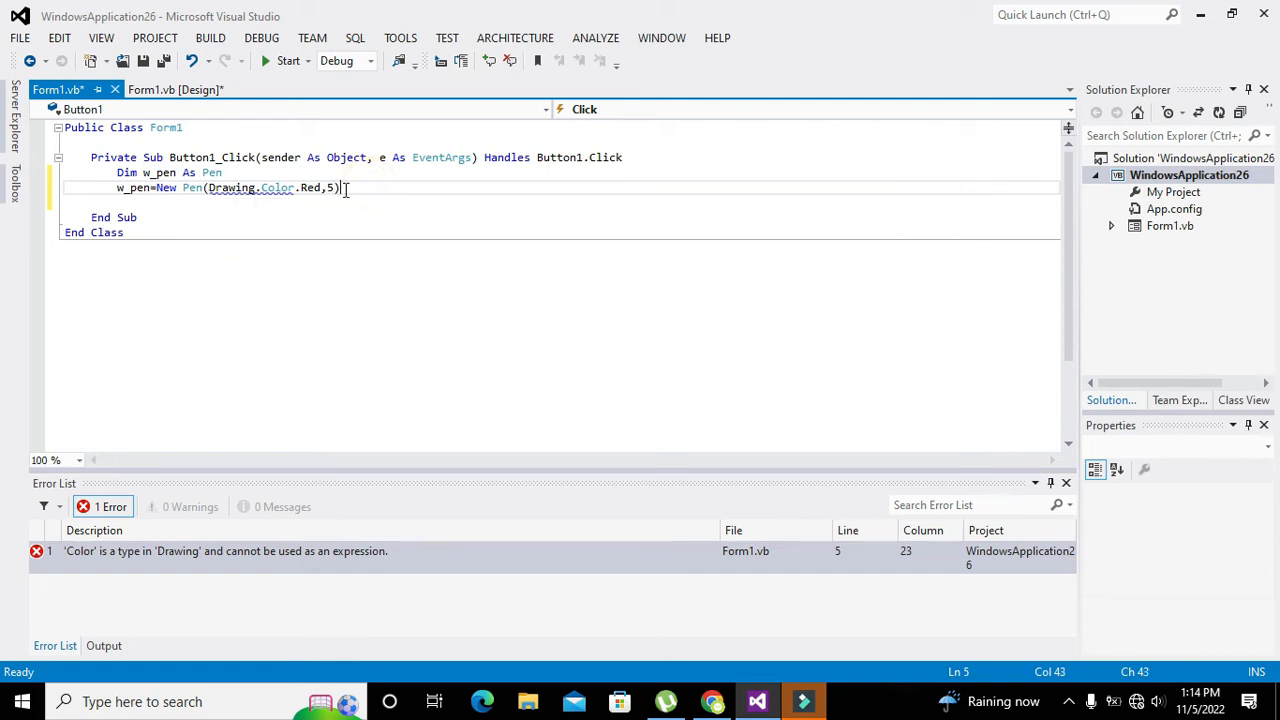
key(enter)
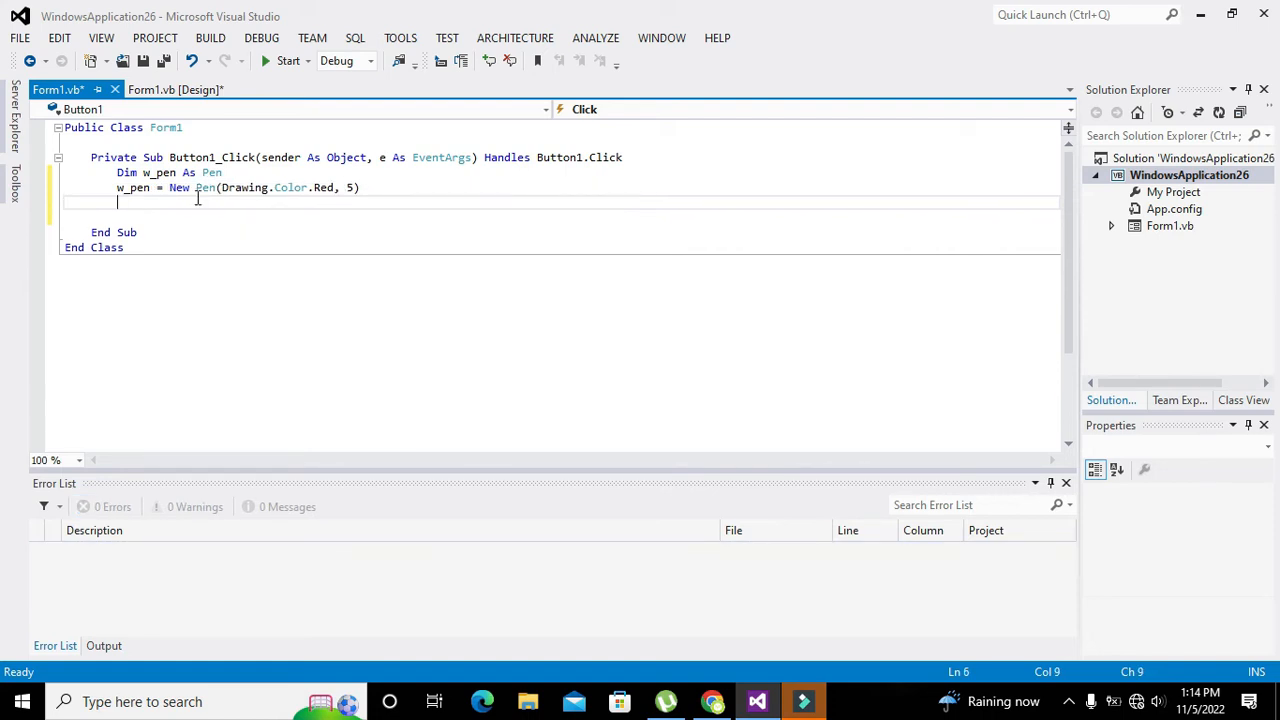
mouse_move(244, 188)
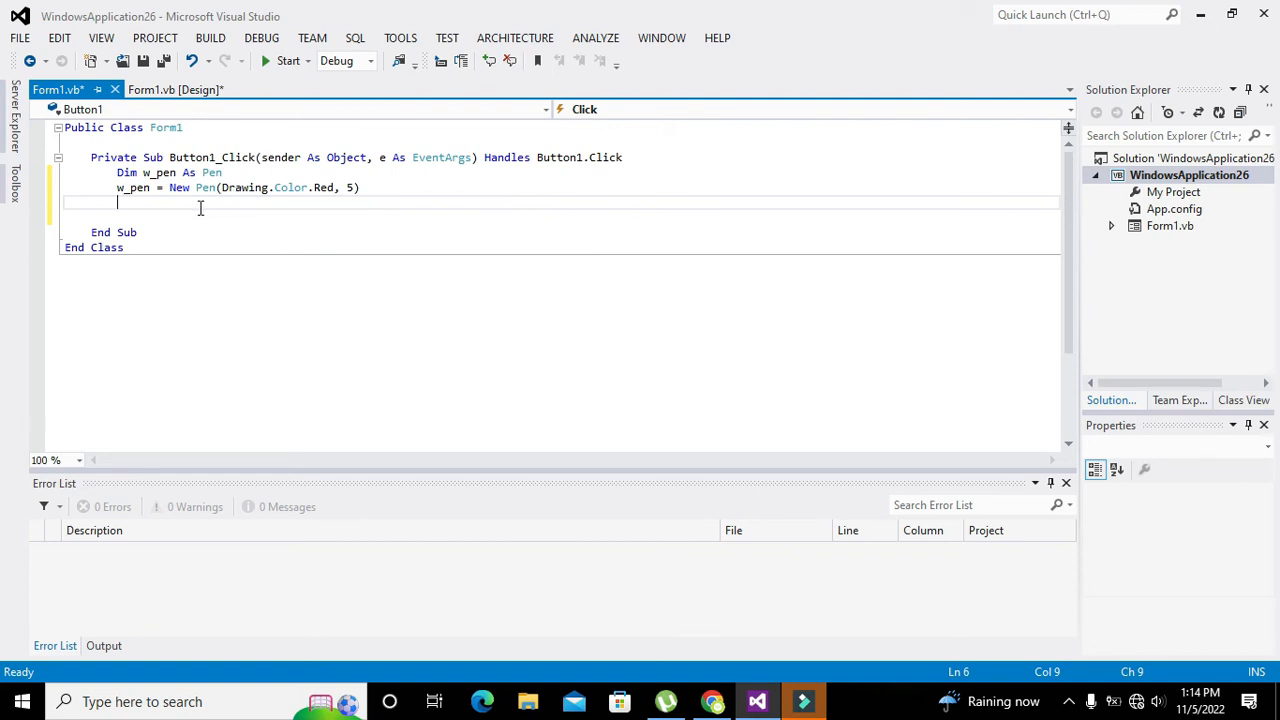
Step: Add a Me.CreateGraphics() call on the line after the pen assignment
text(Me()
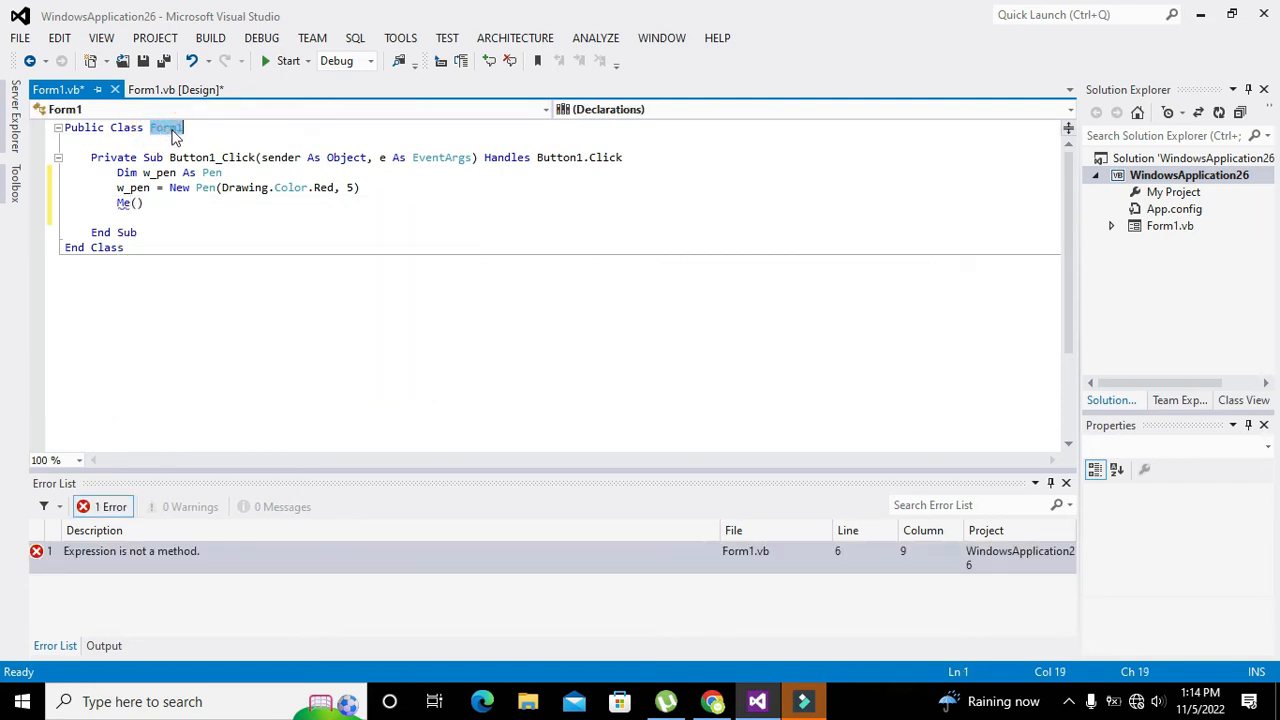
click(130, 204)
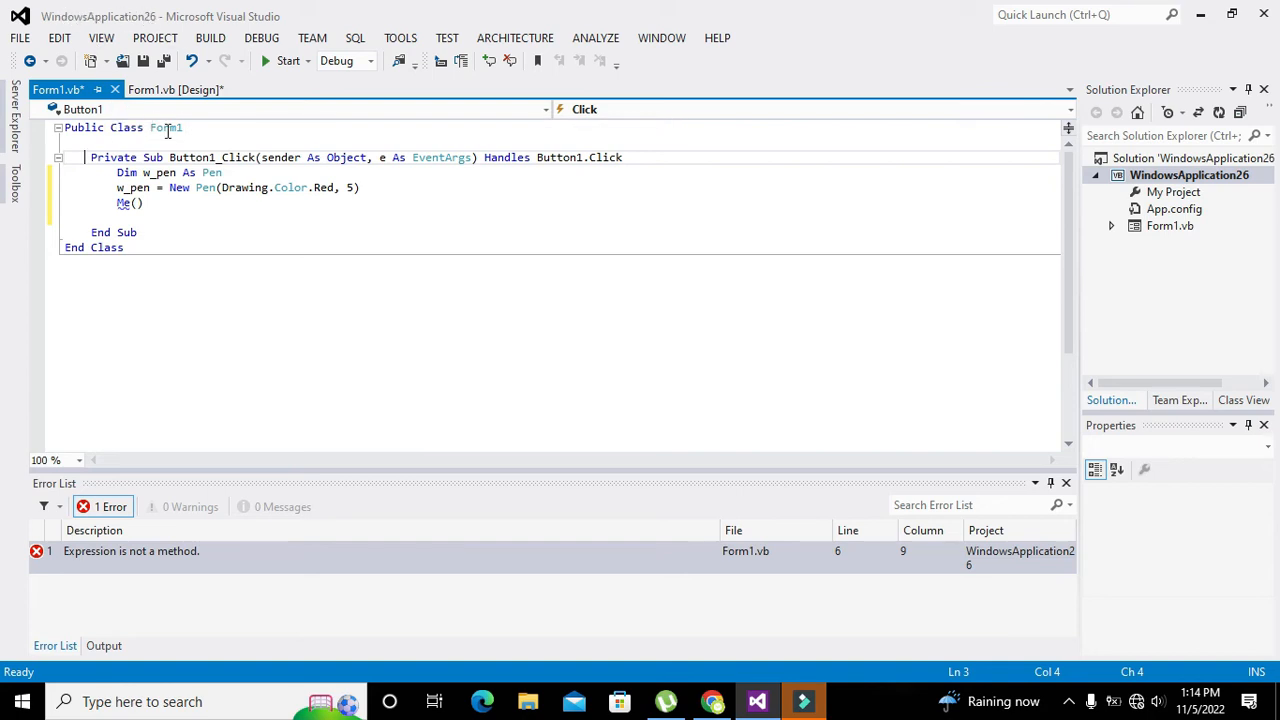
key(Backspace)
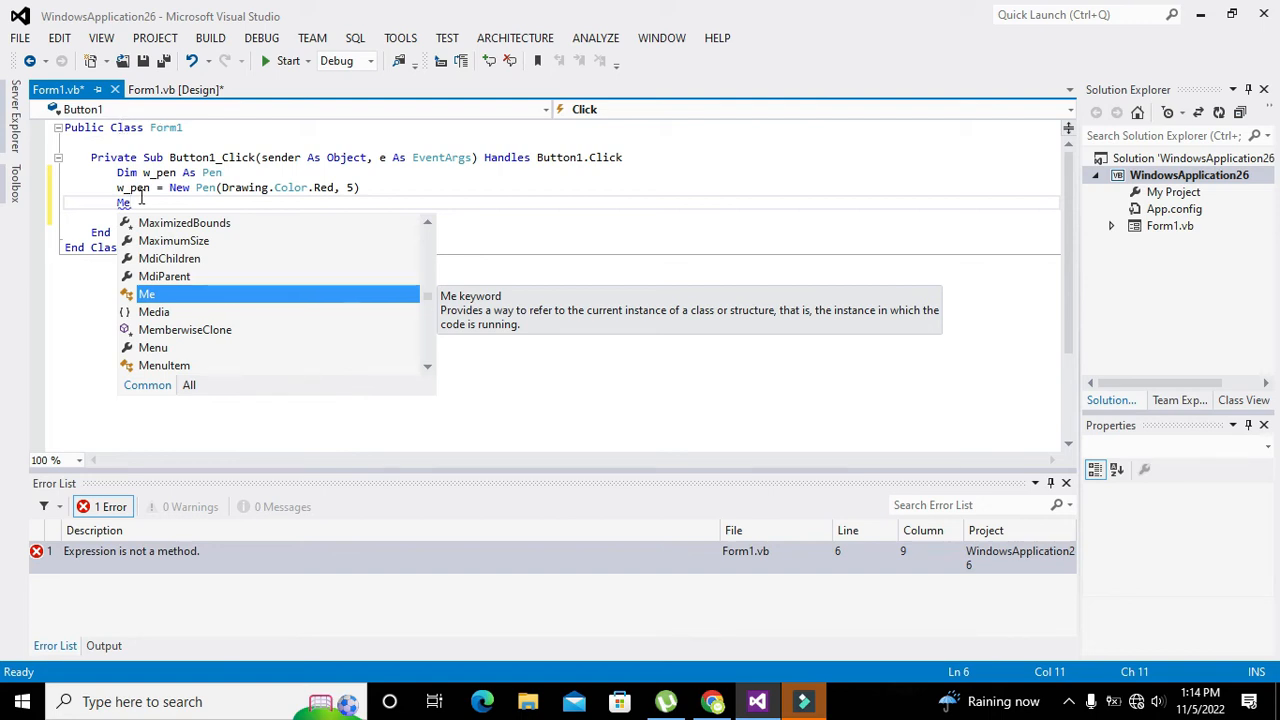
text(.)
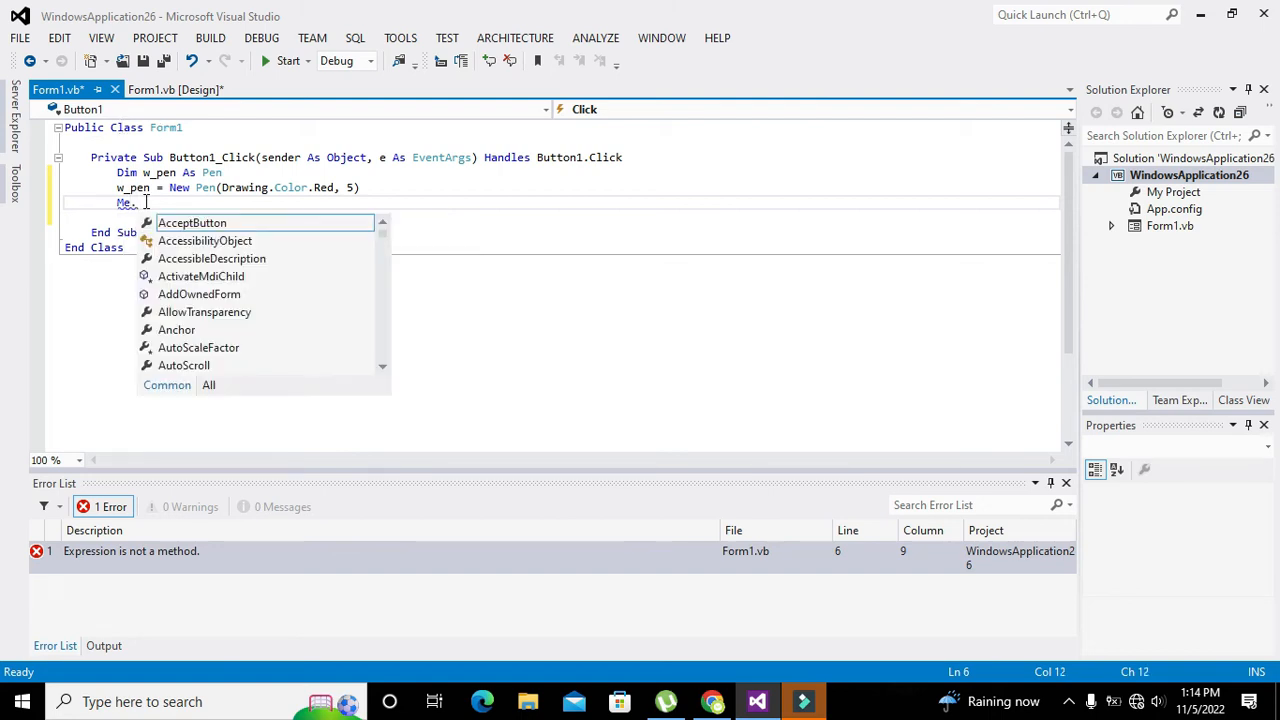
text(cre)
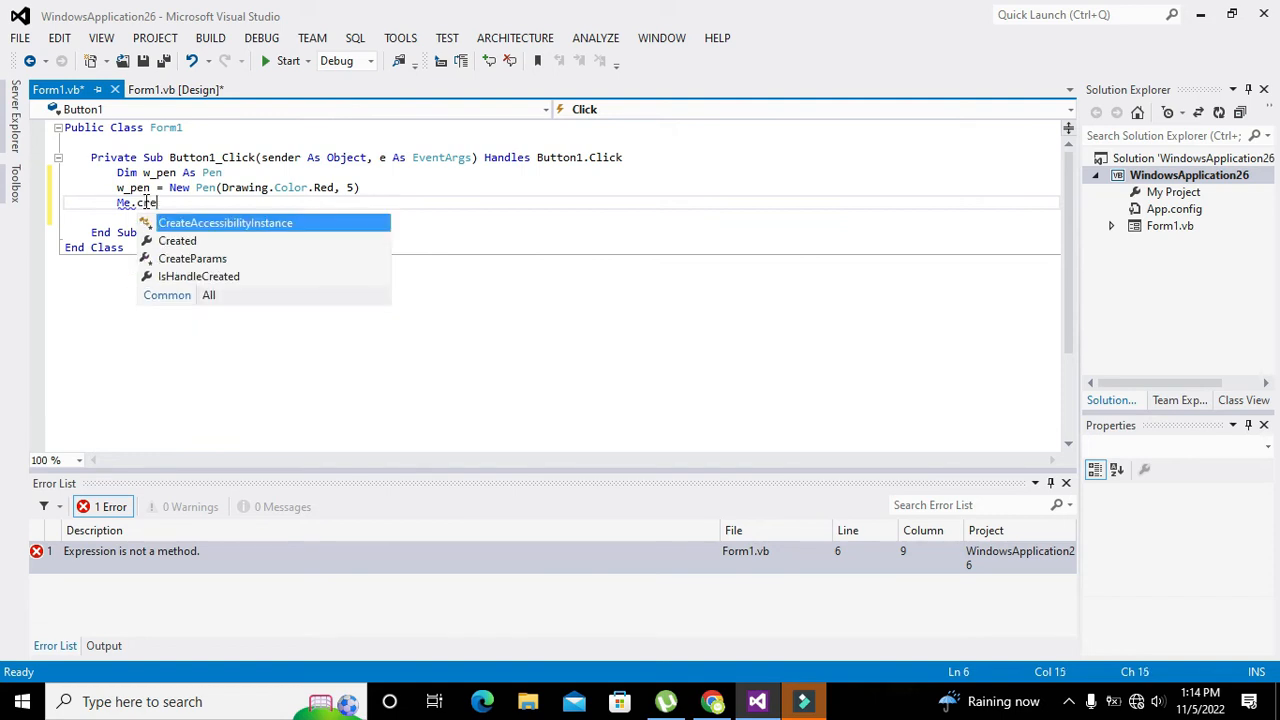
text(a)
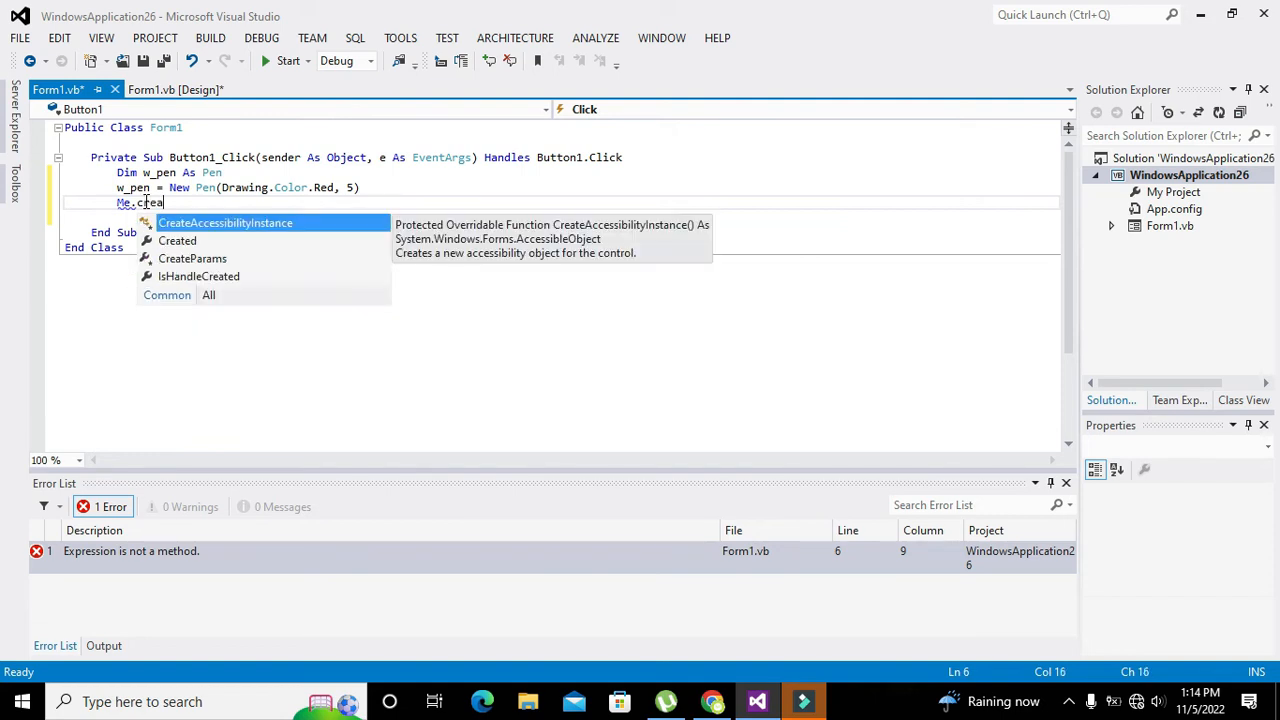
text(te)
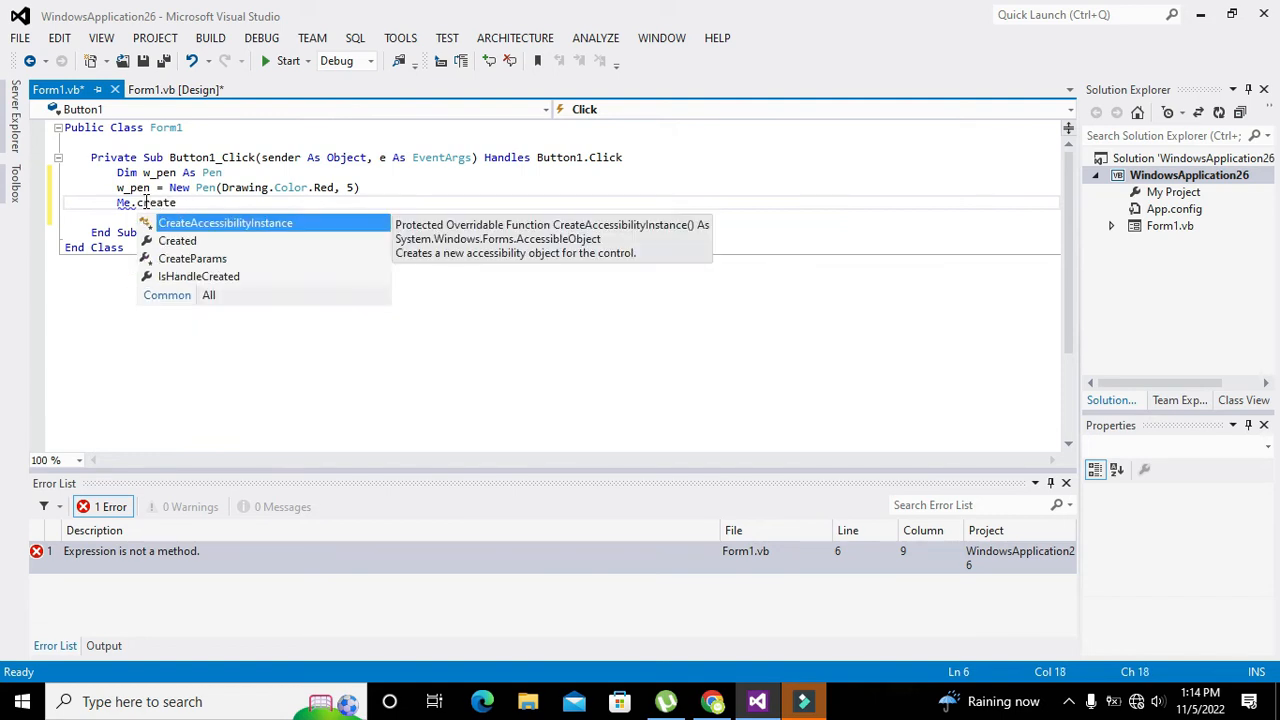
text(Graphics()
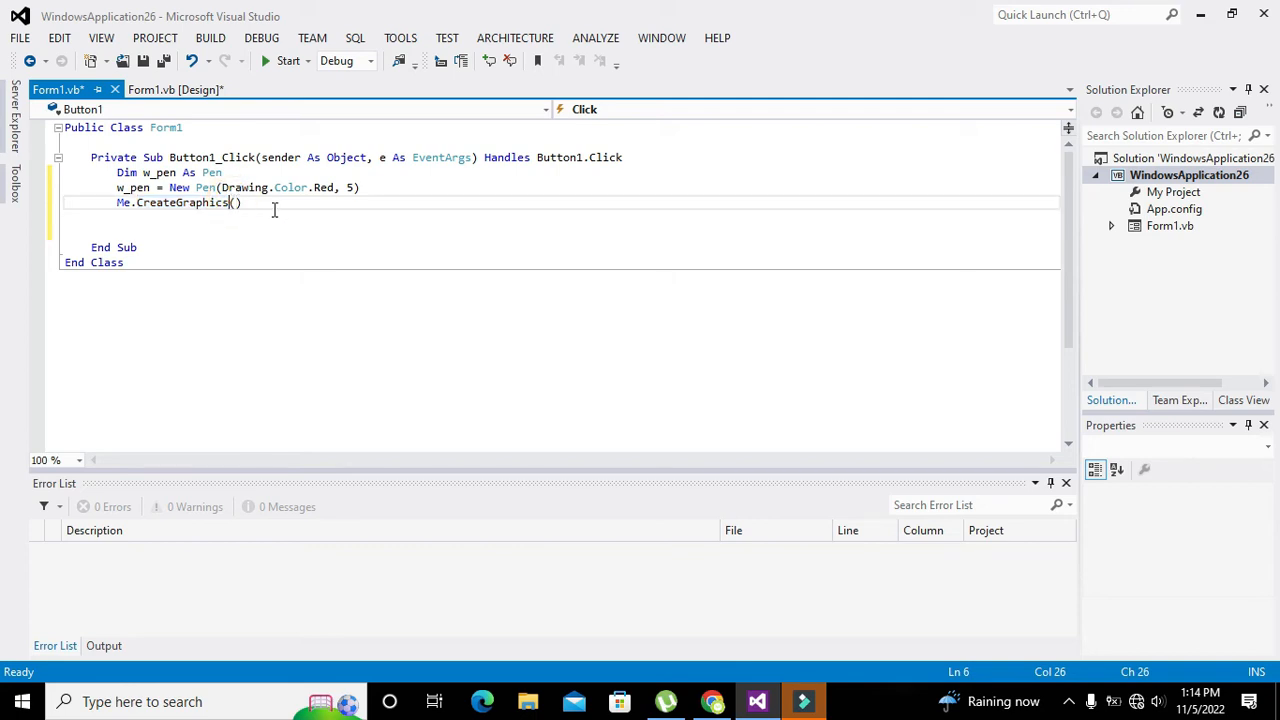
Step: Complete the call as DrawRectangle(w_pen,100,50,100,100)
text(Draw)
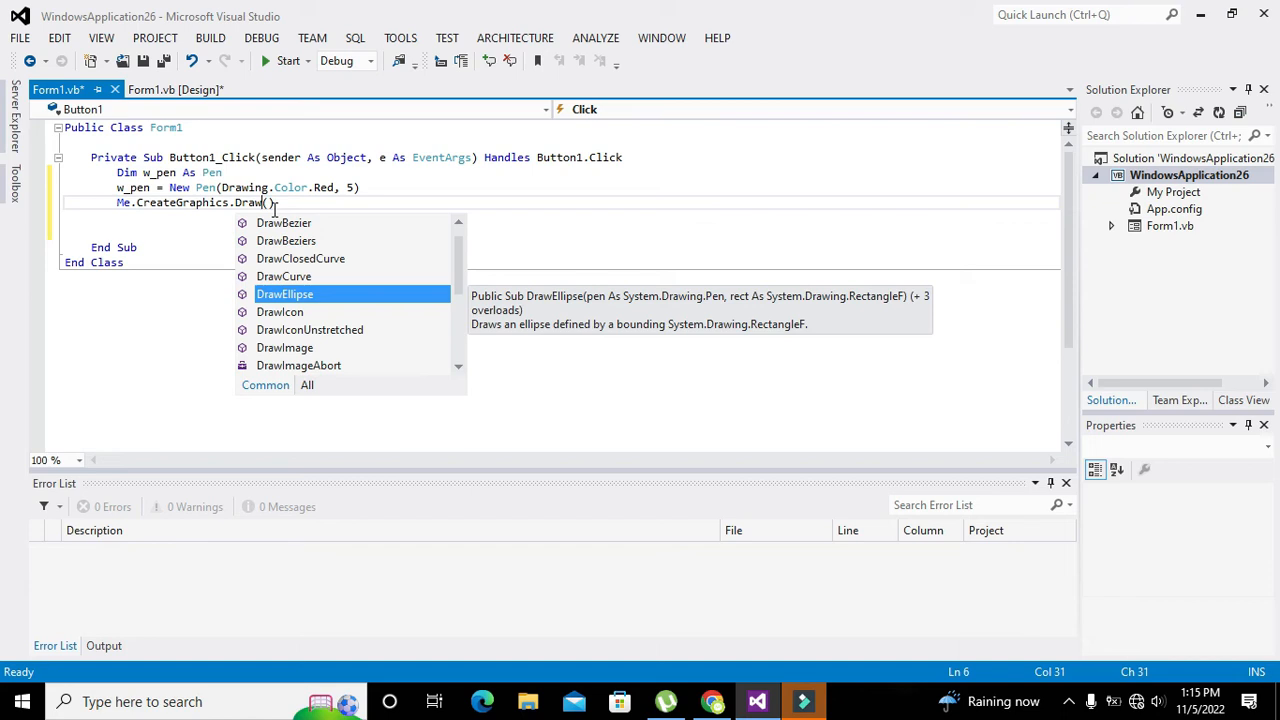
text(Rectangle)
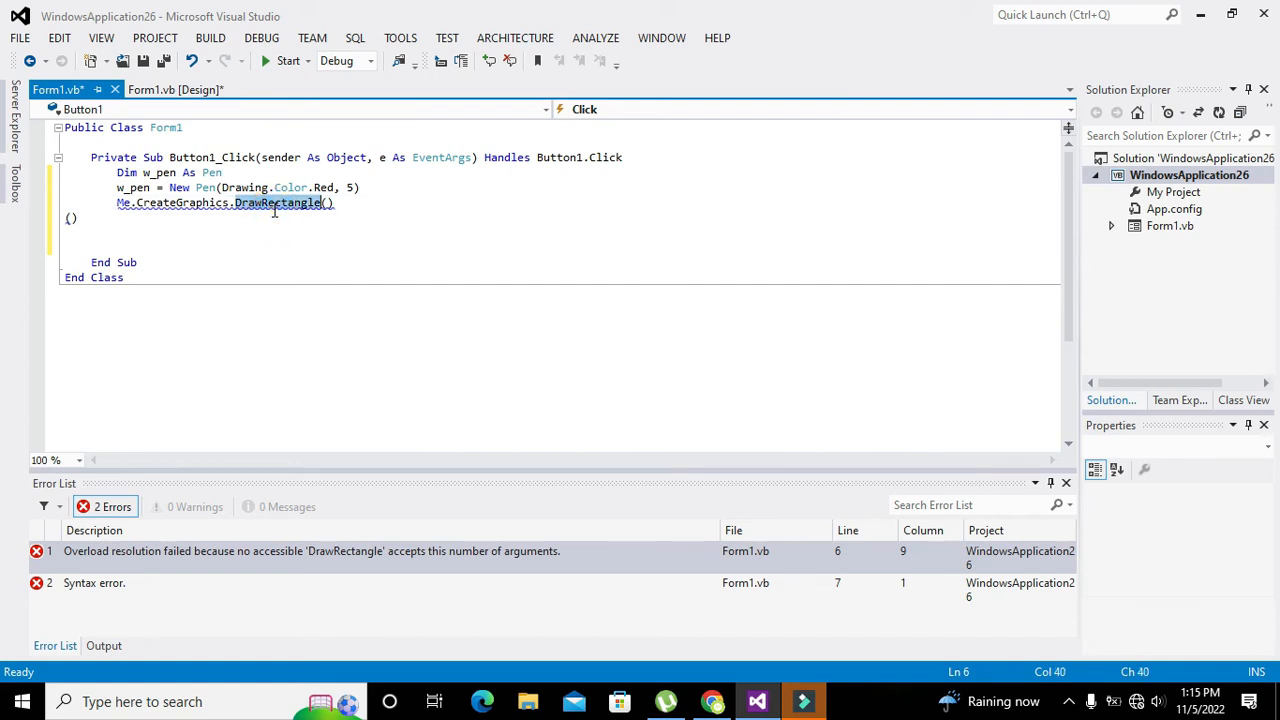
mouse_move(184, 204)
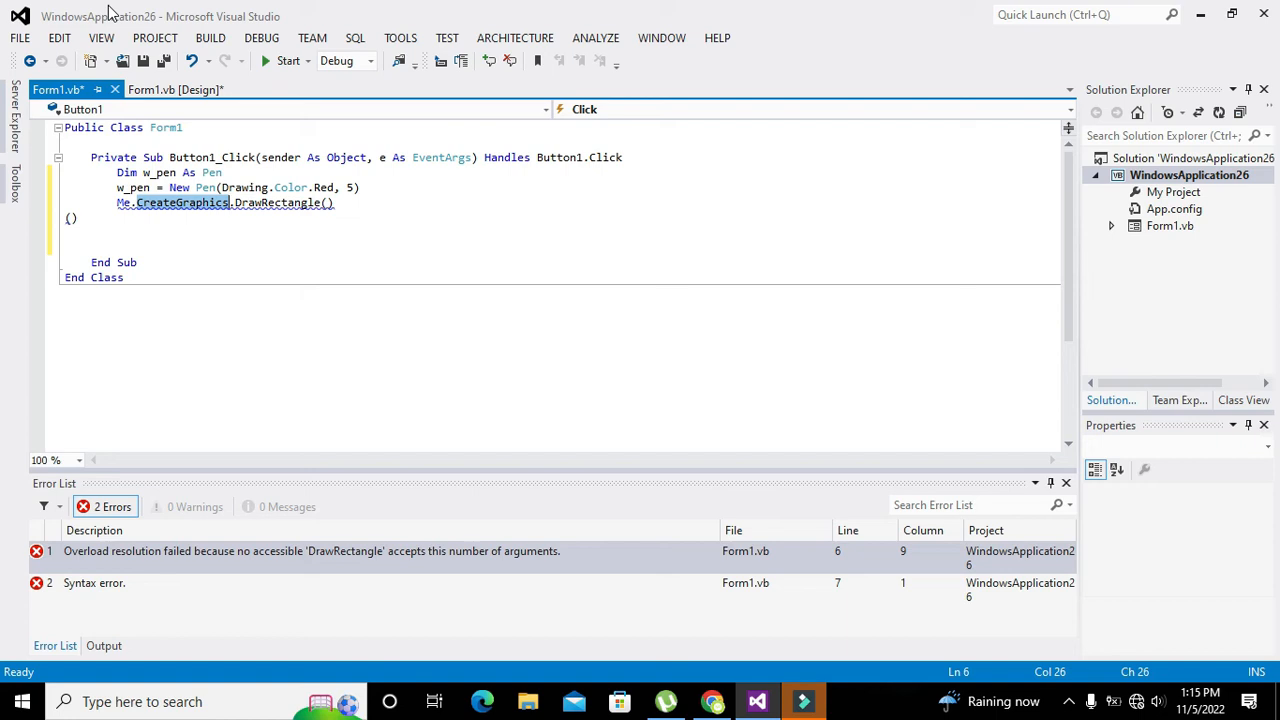
mouse_move(328, 204)
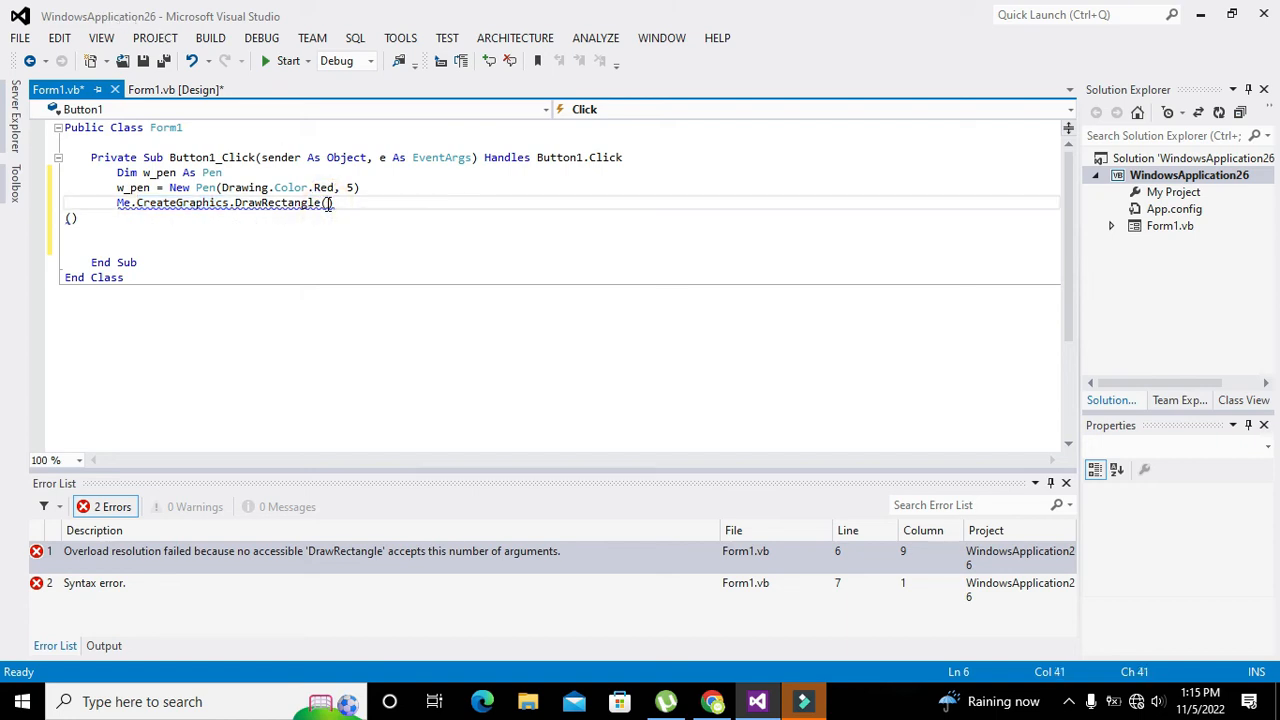
text(0)
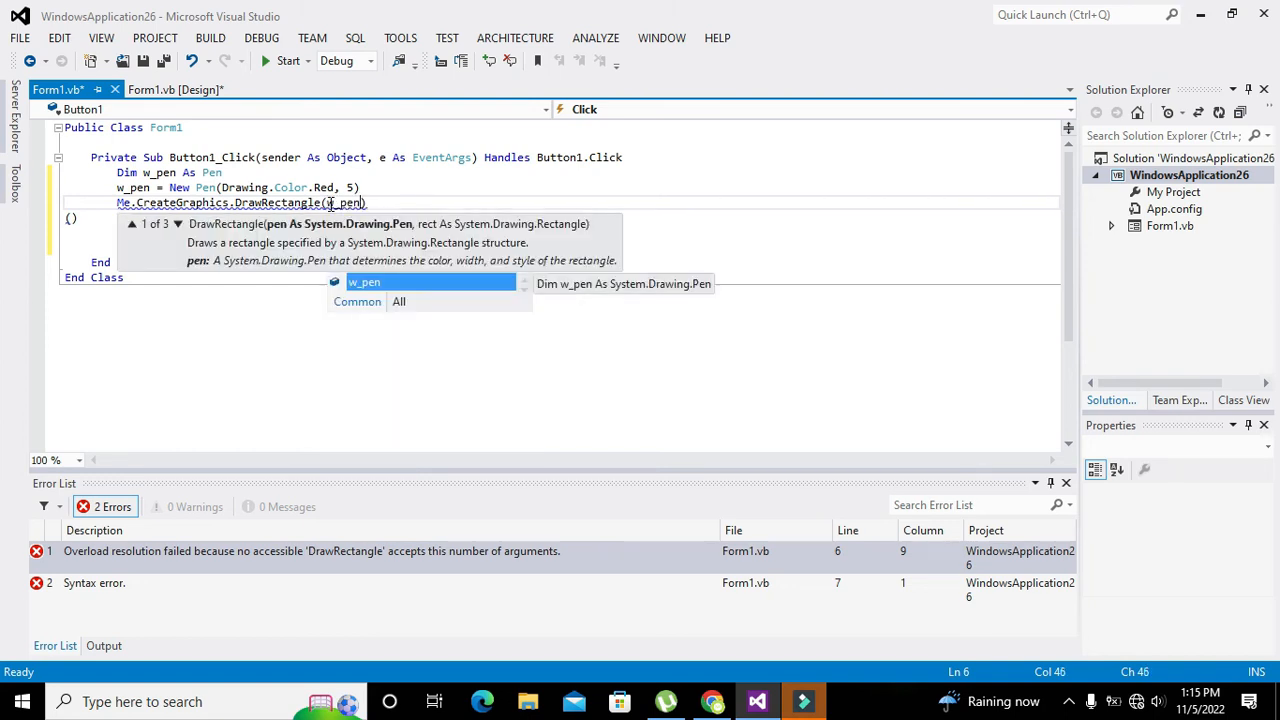
text(,)
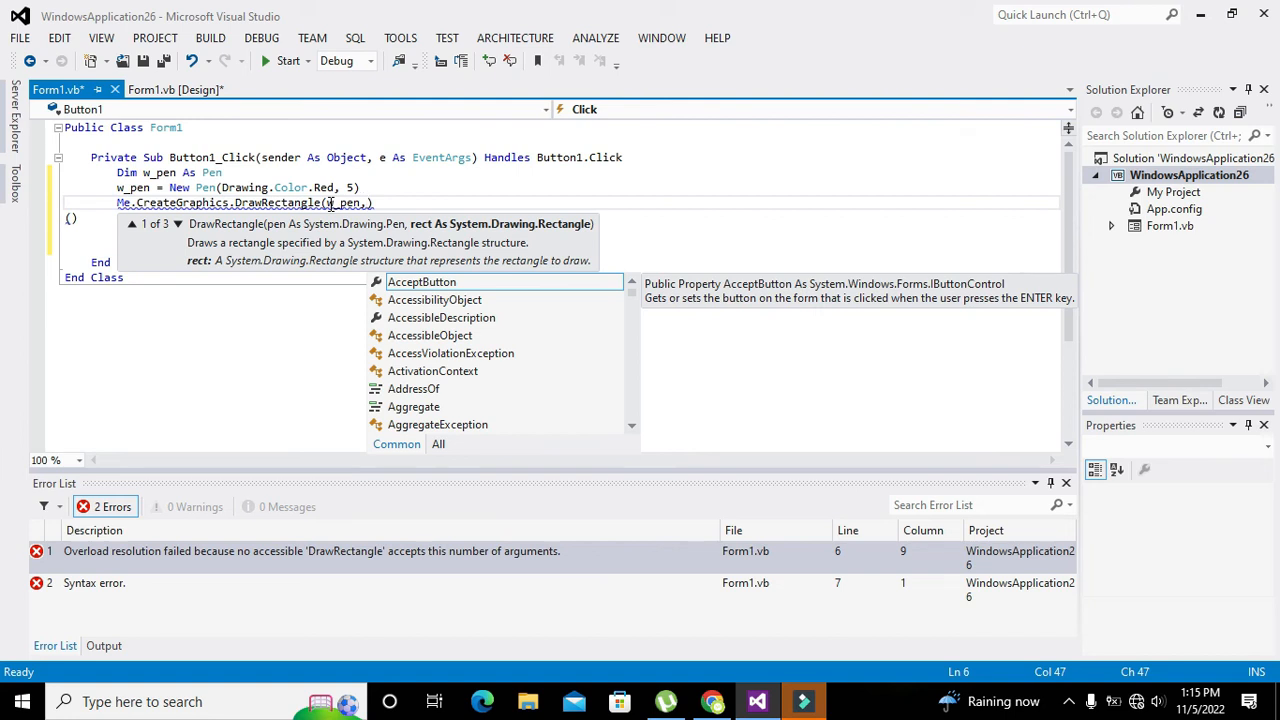
text(100,)
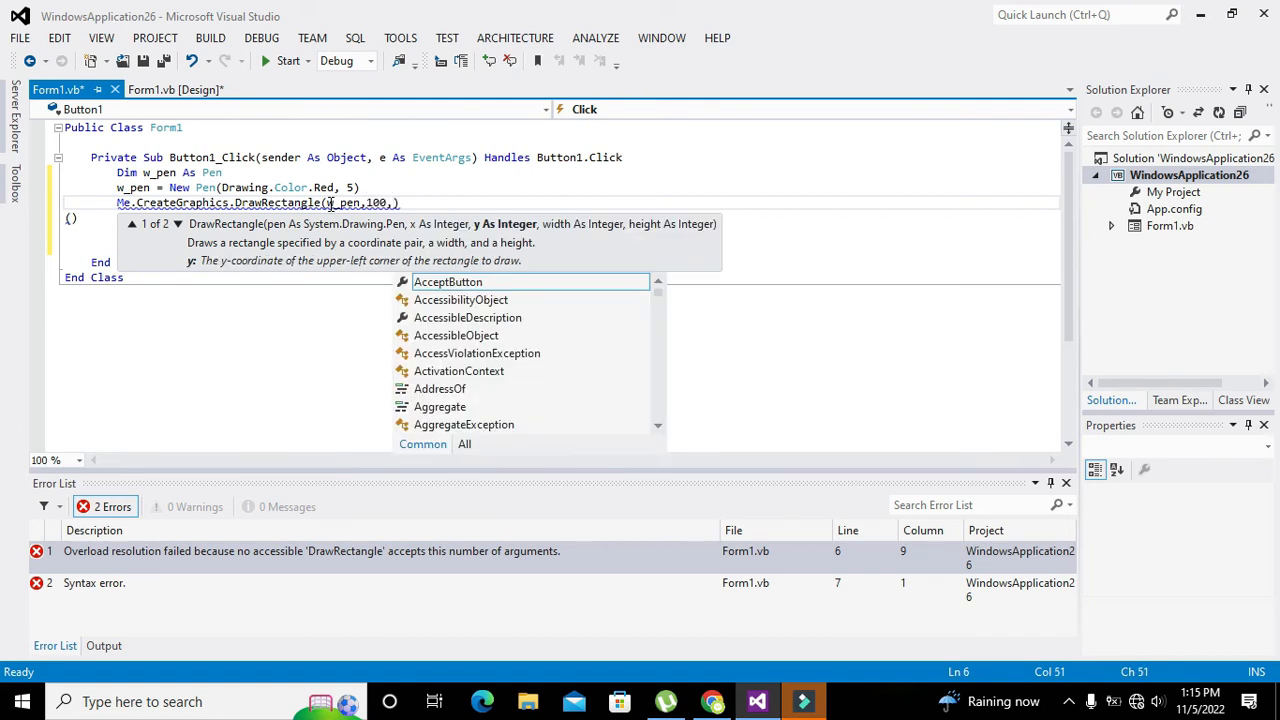
text(50,100,)
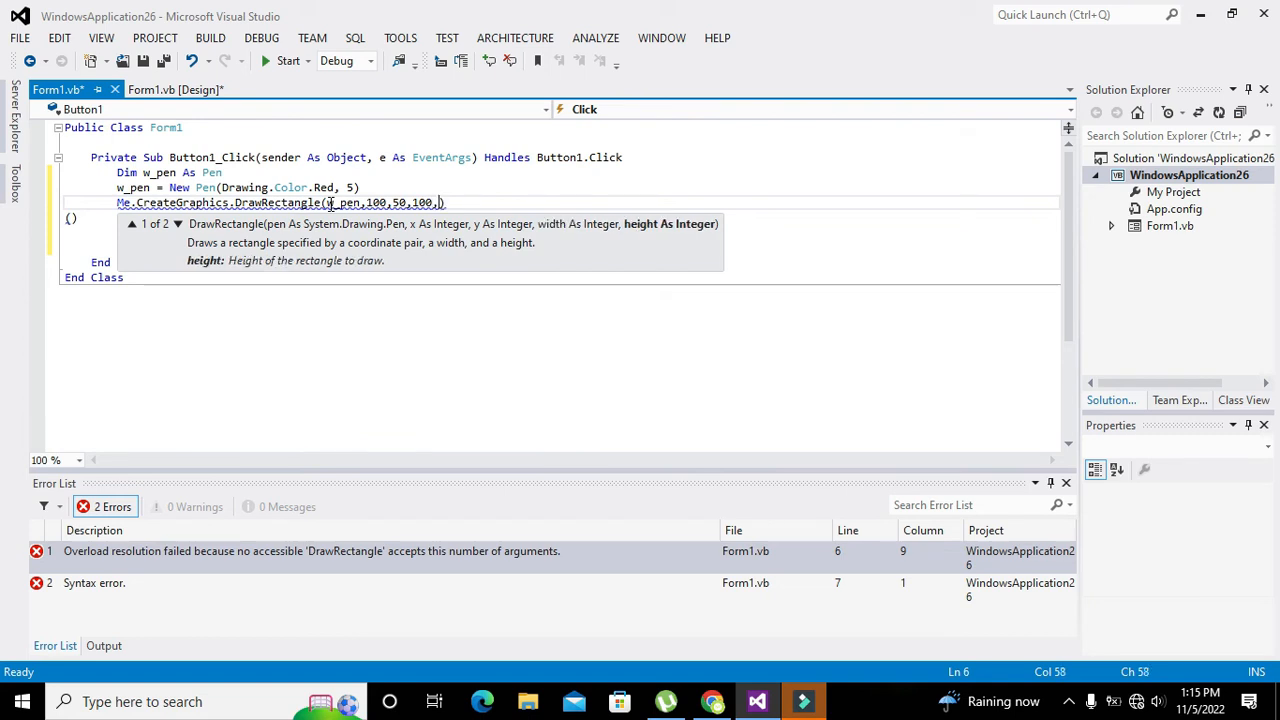
text(100)
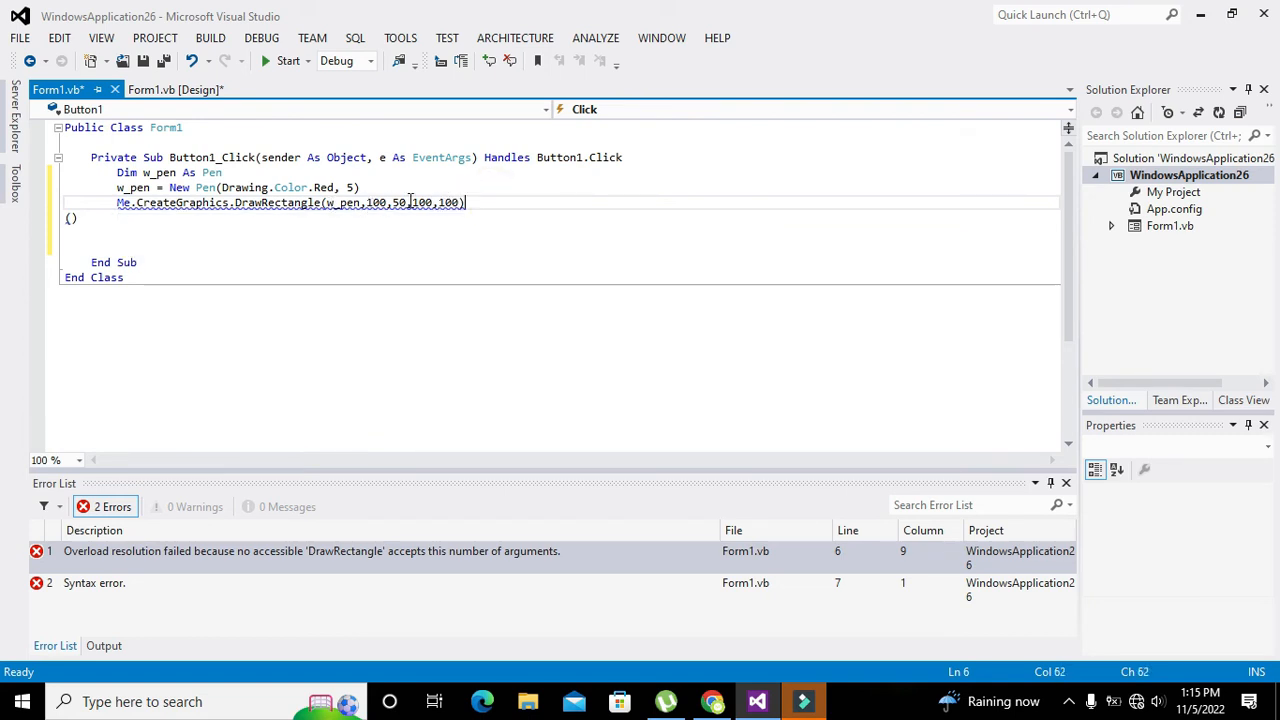
mouse_move(378, 202)
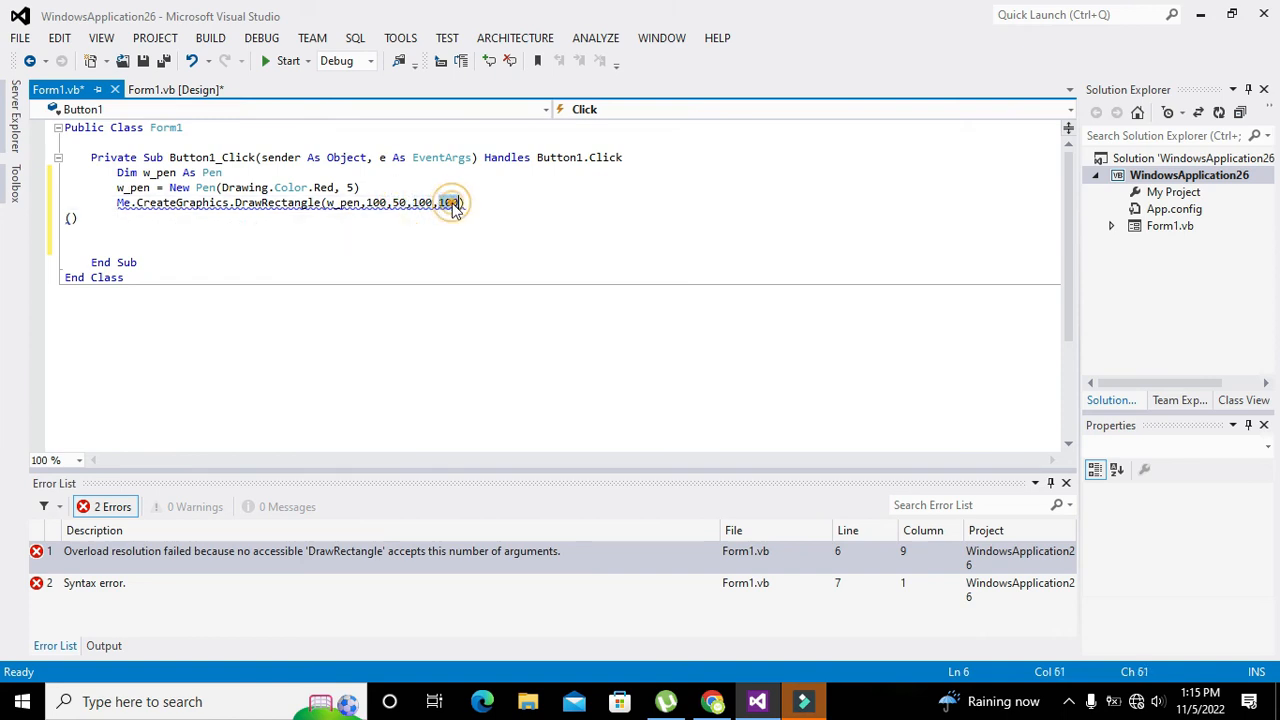
mouse_move(448, 202)
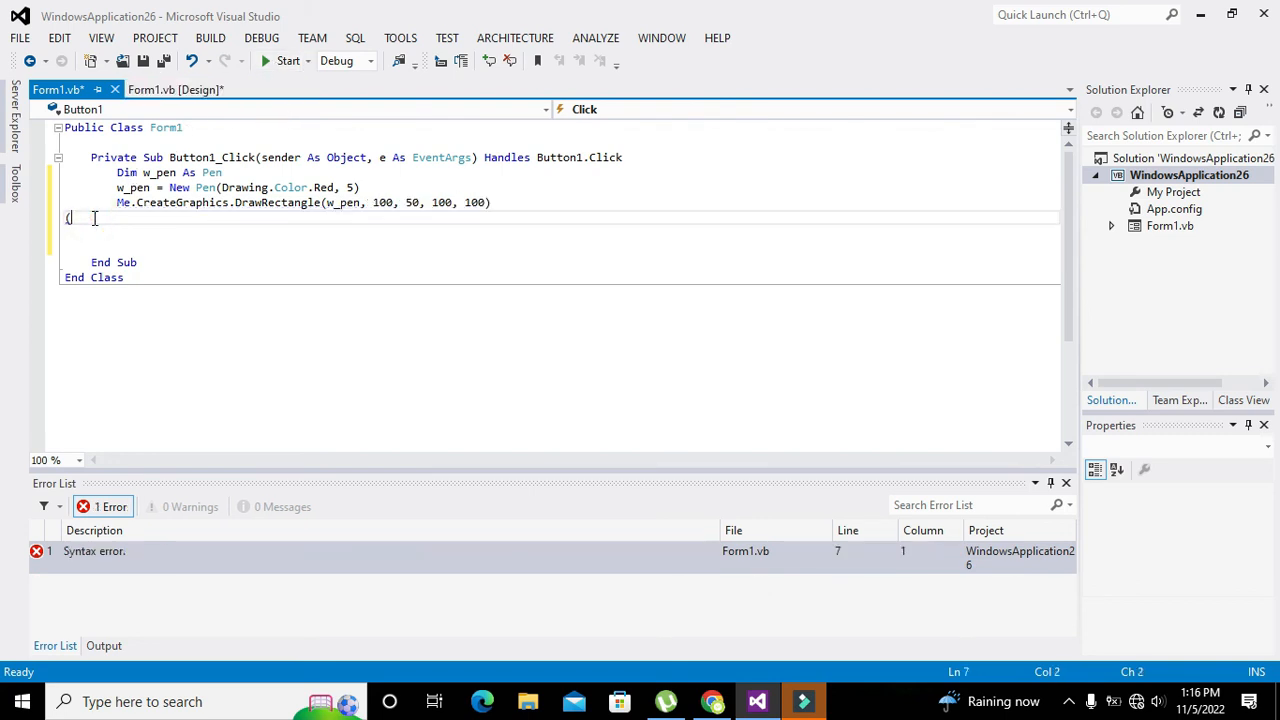
key(backspace)
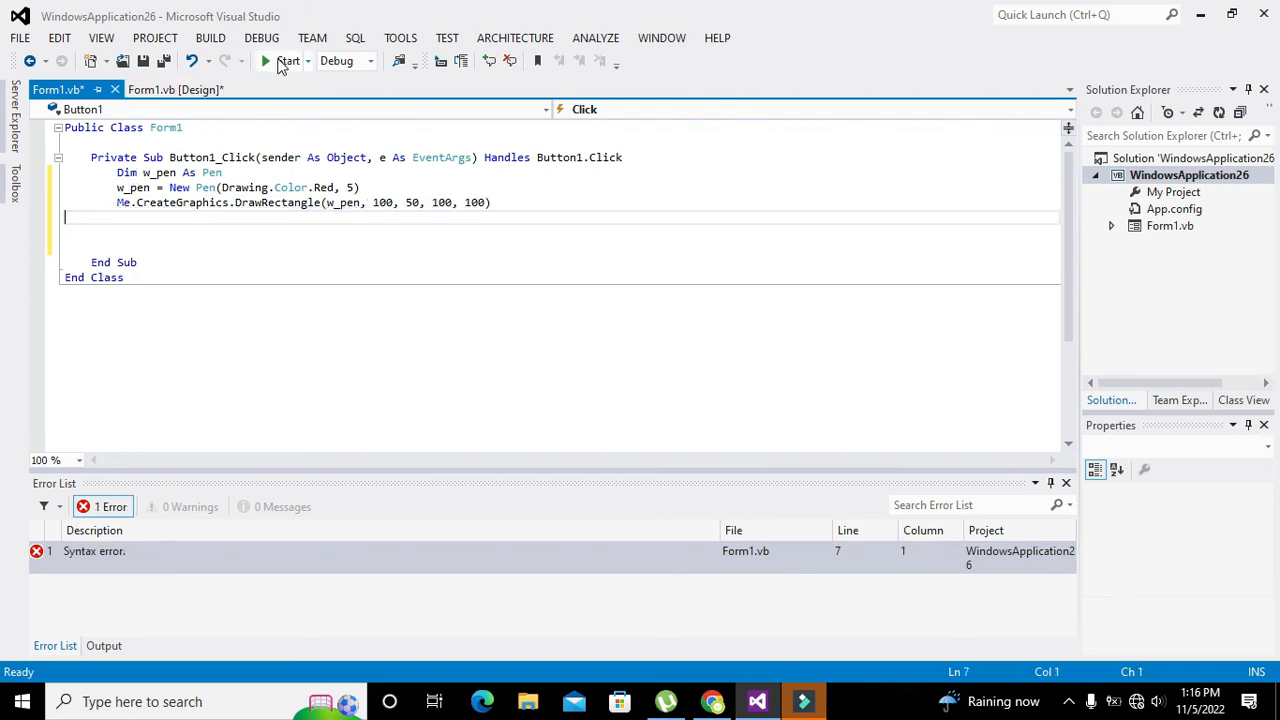
click(288, 60)
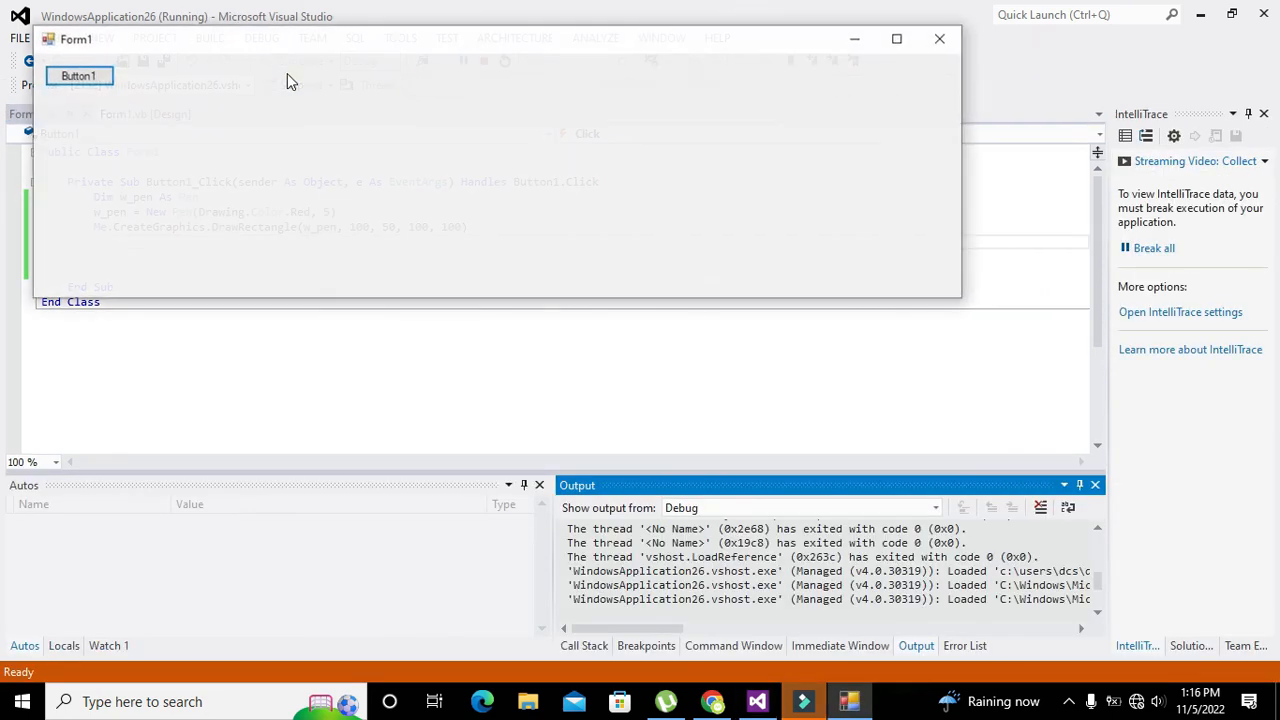
click(76, 76)
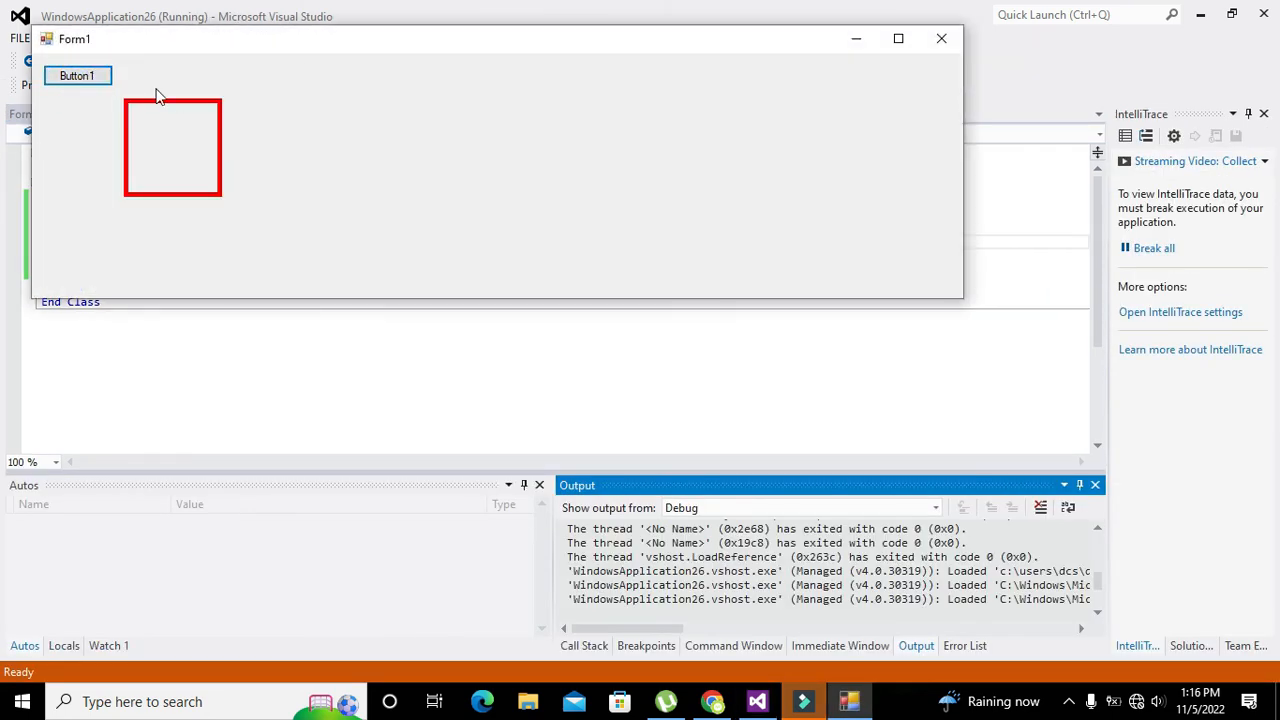
mouse_move(940, 38)
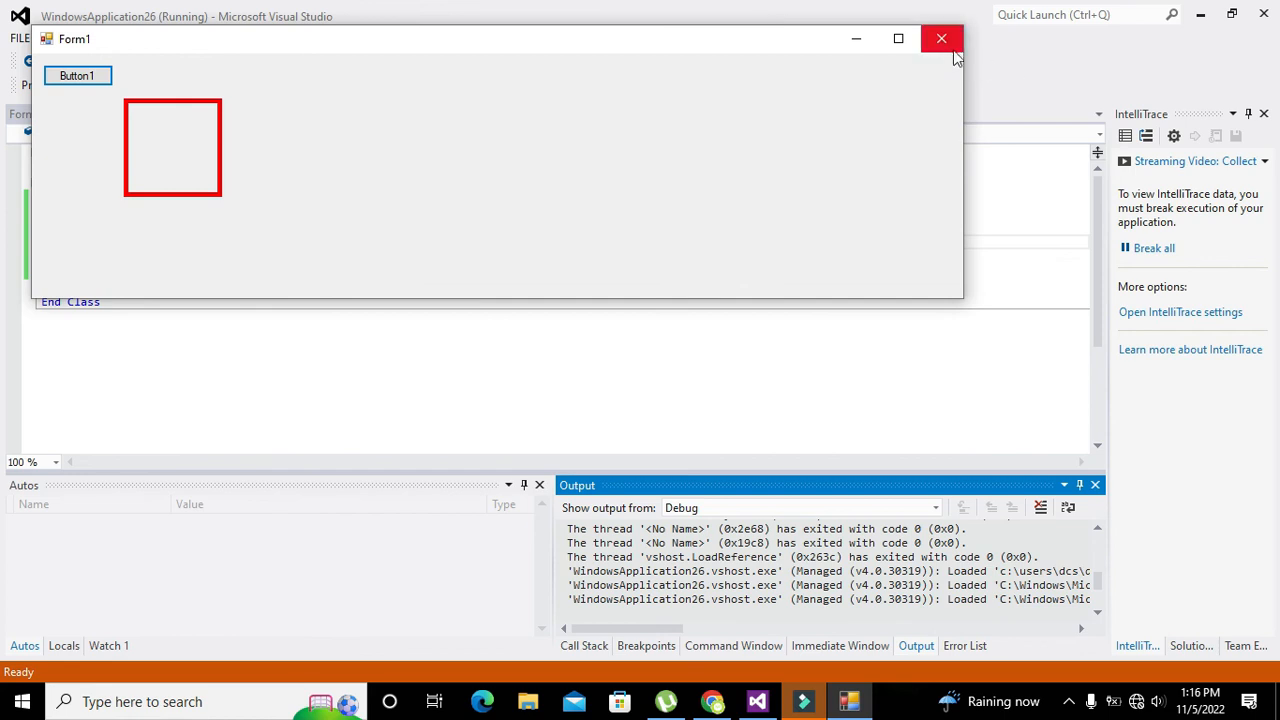
click(940, 38)
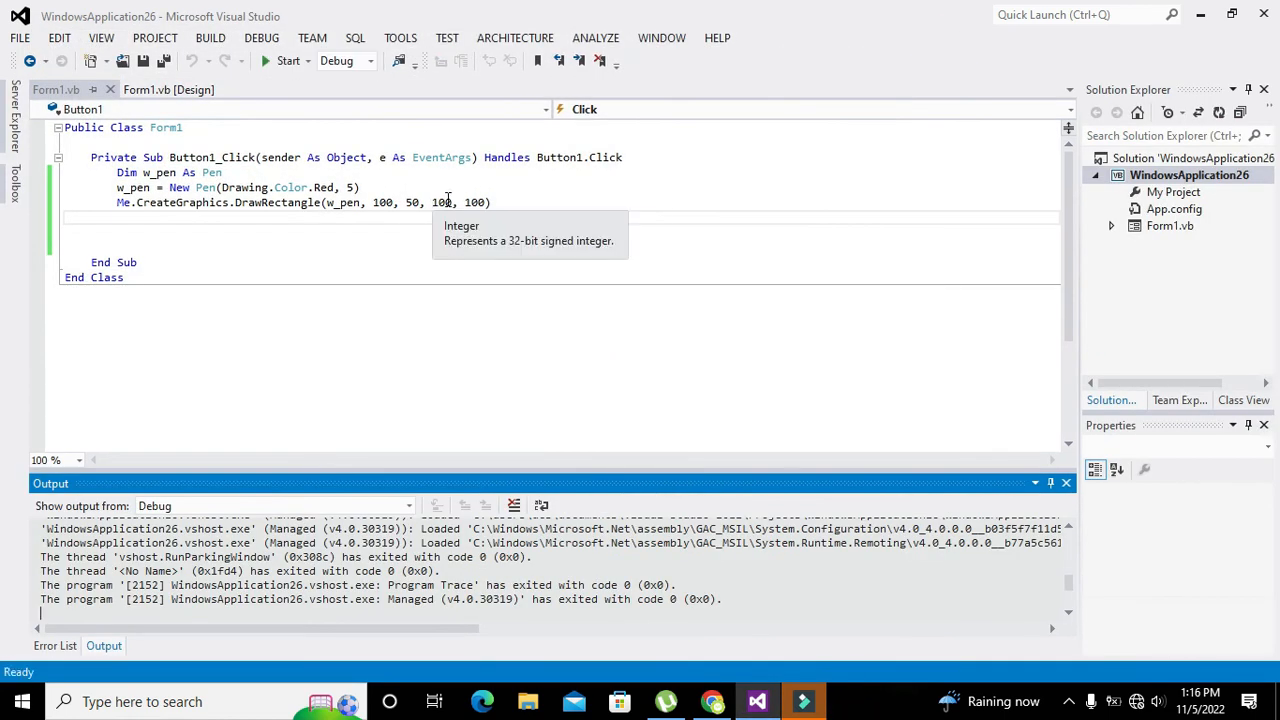
Step: Edit the rectangle width, run the form once and stop it
text(5)
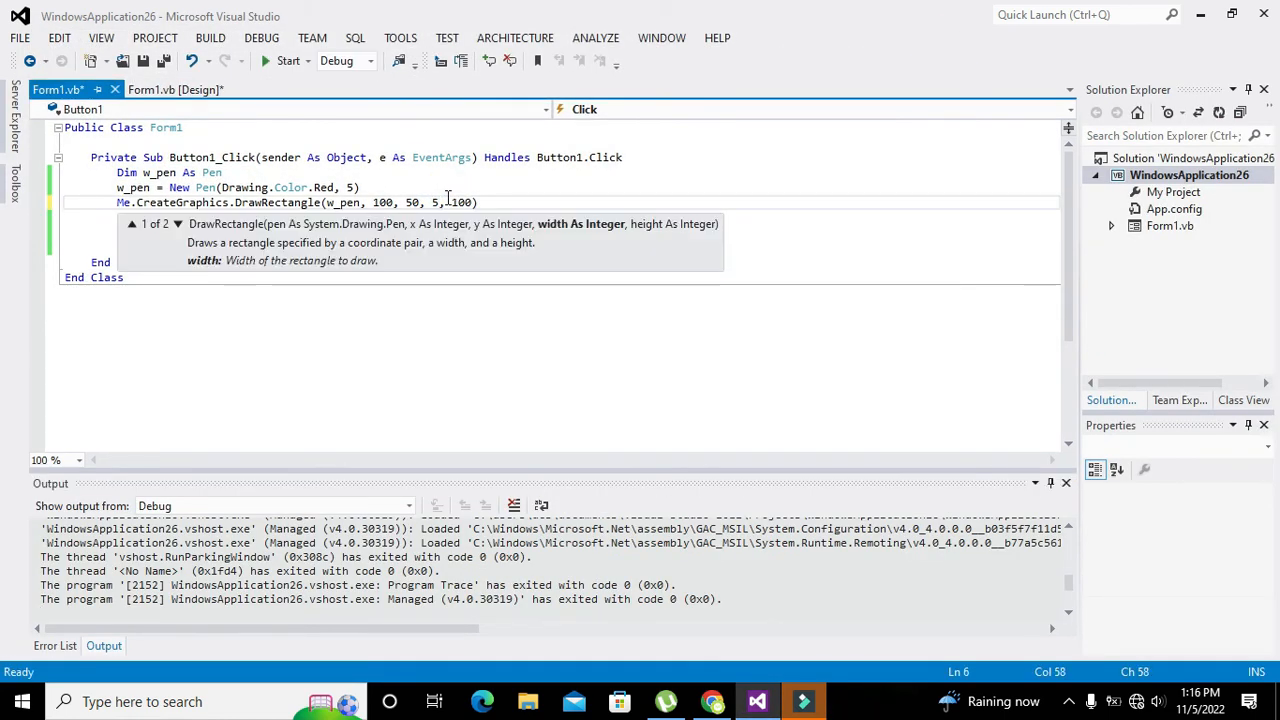
text(150)
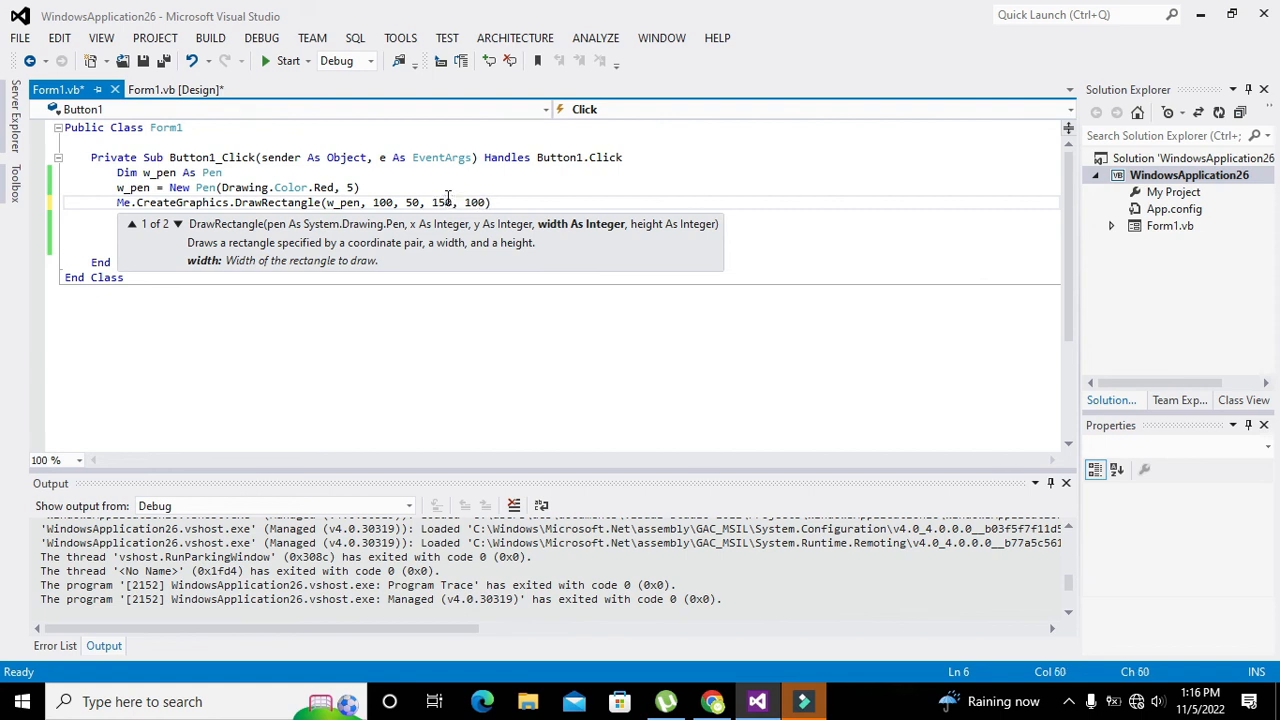
click(288, 60)
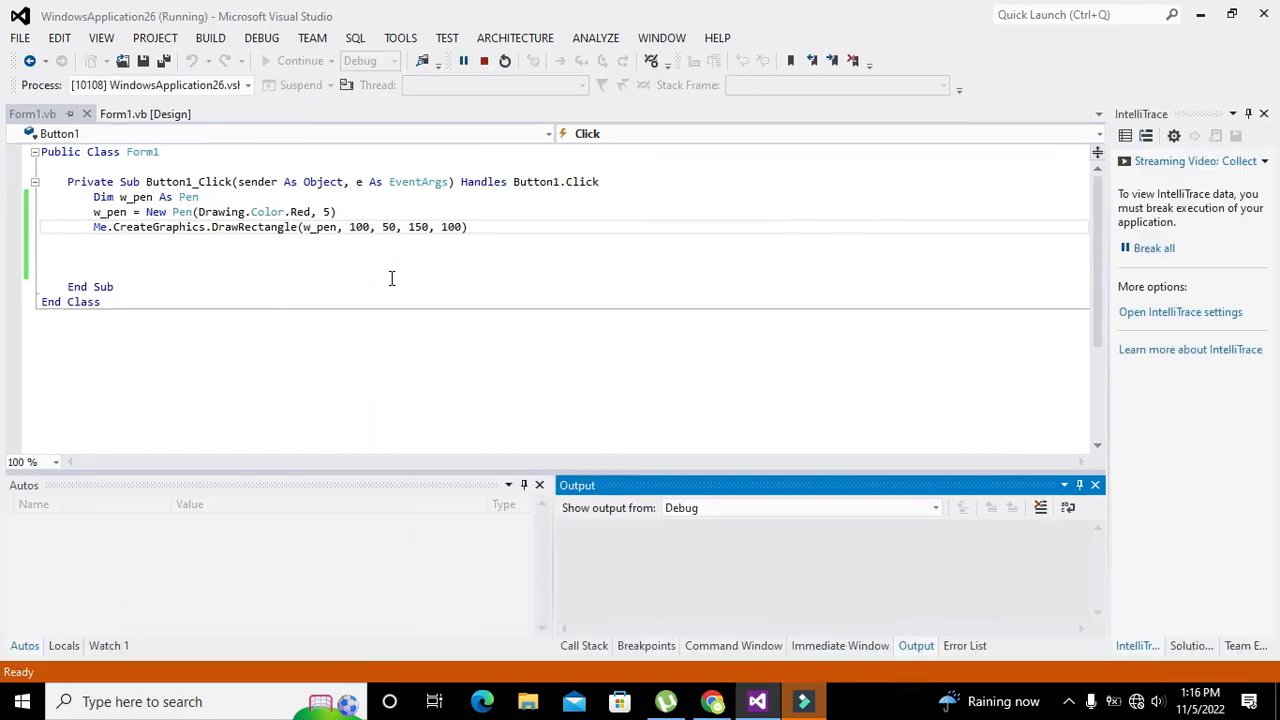
click(174, 172)
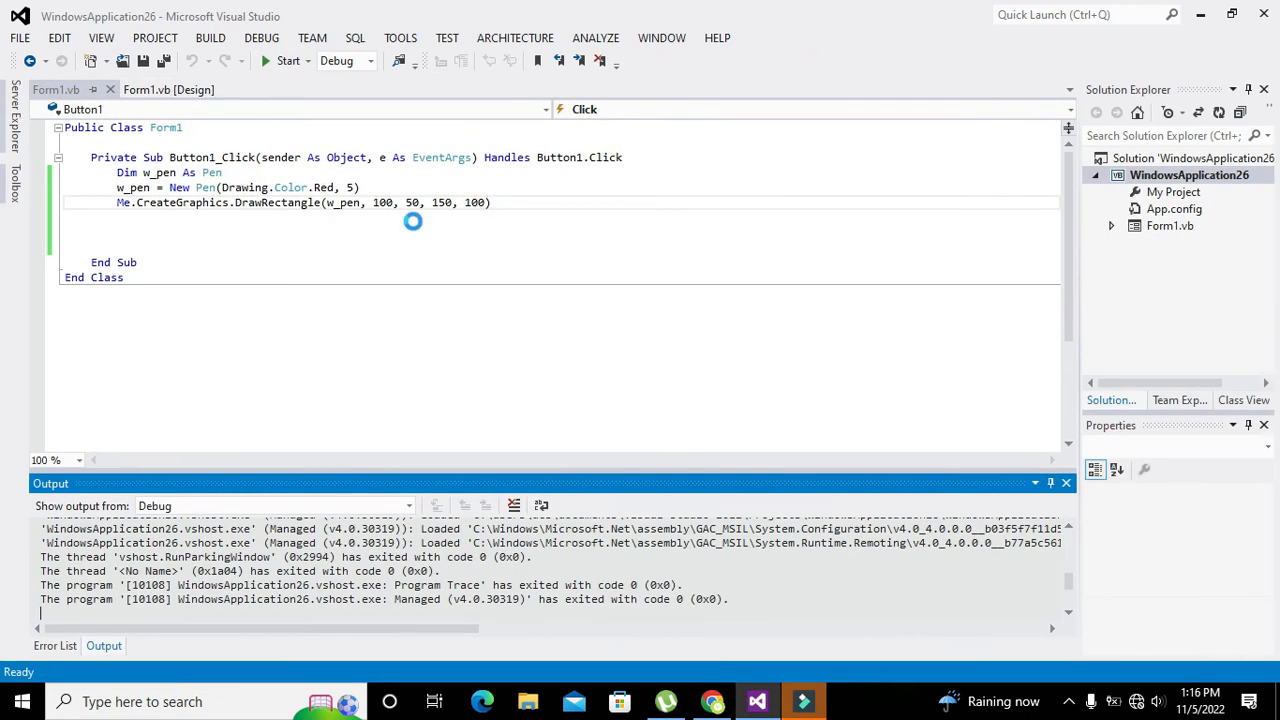
Step: Set the width to 250, rerun, and draw the wide red rectangle with Button1
text(2)
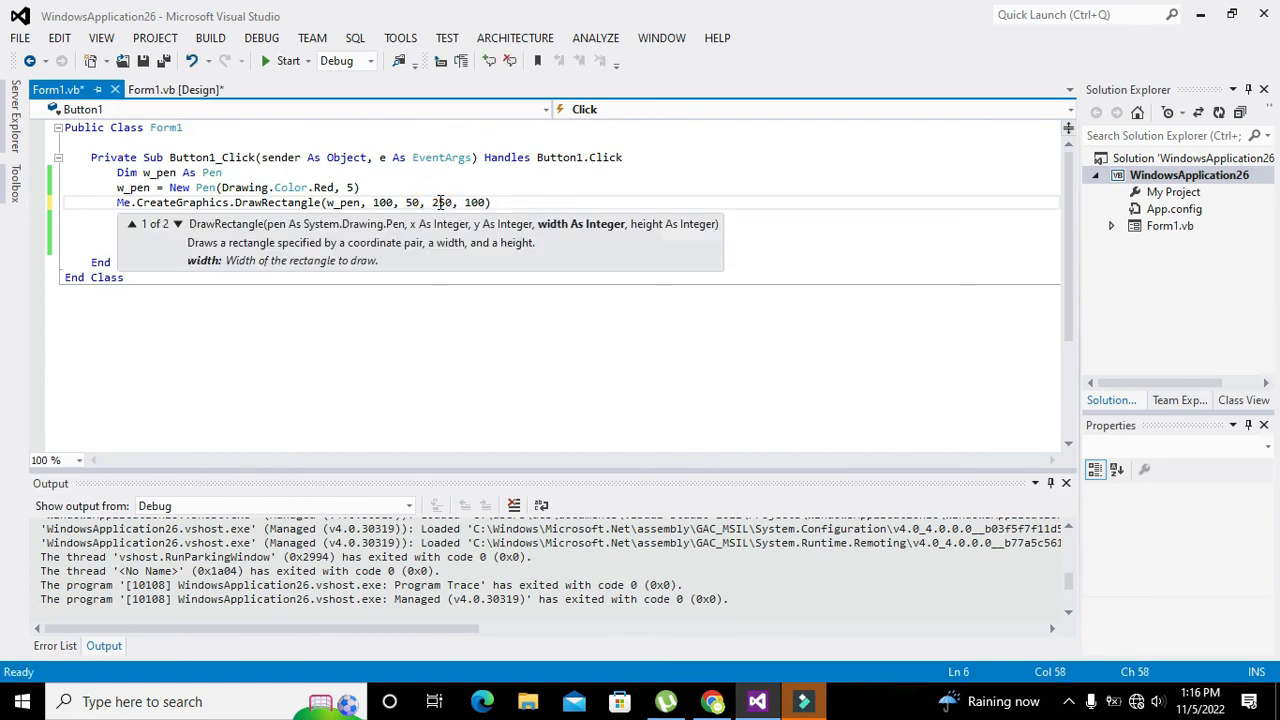
click(288, 60)
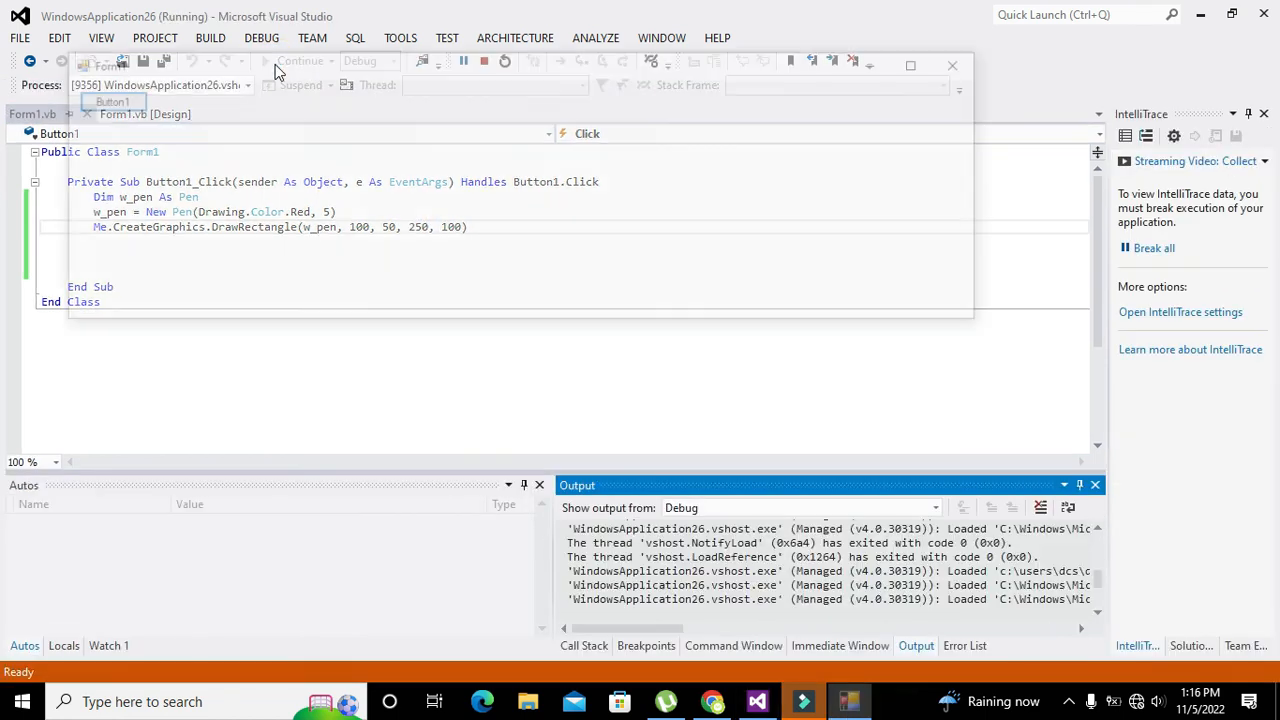
click(100, 100)
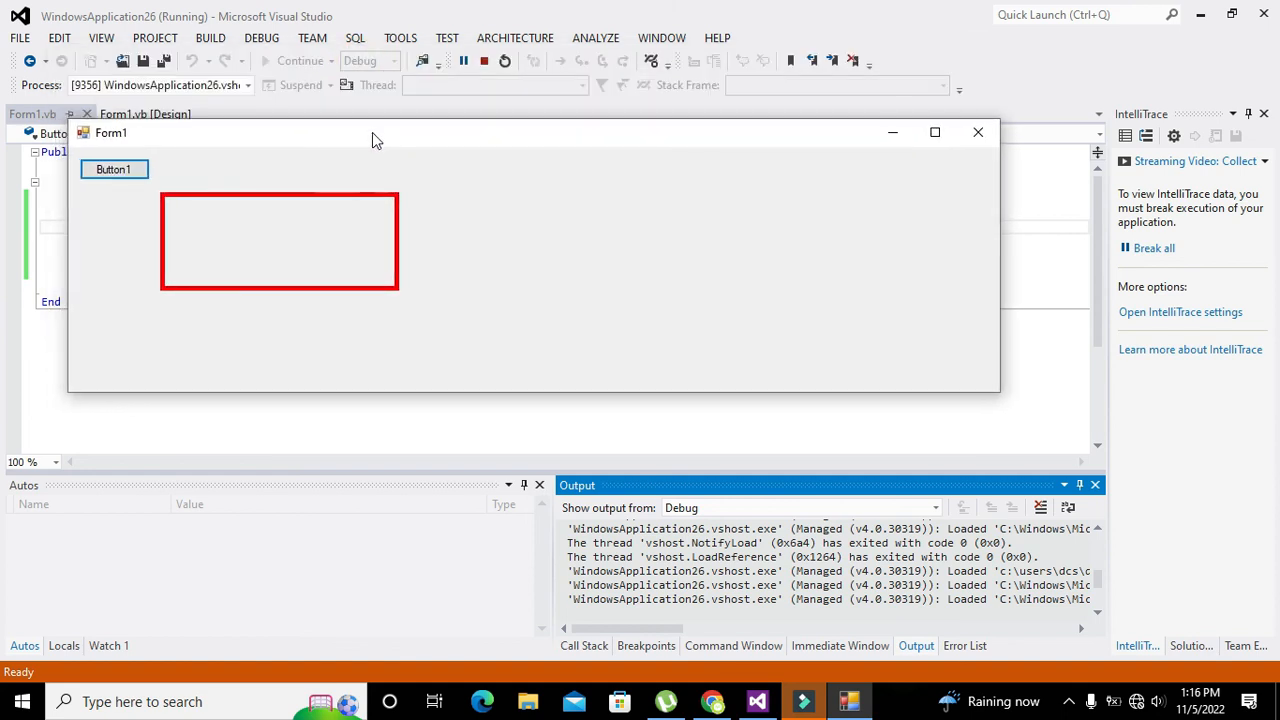
drag(372, 136, 388, 142)
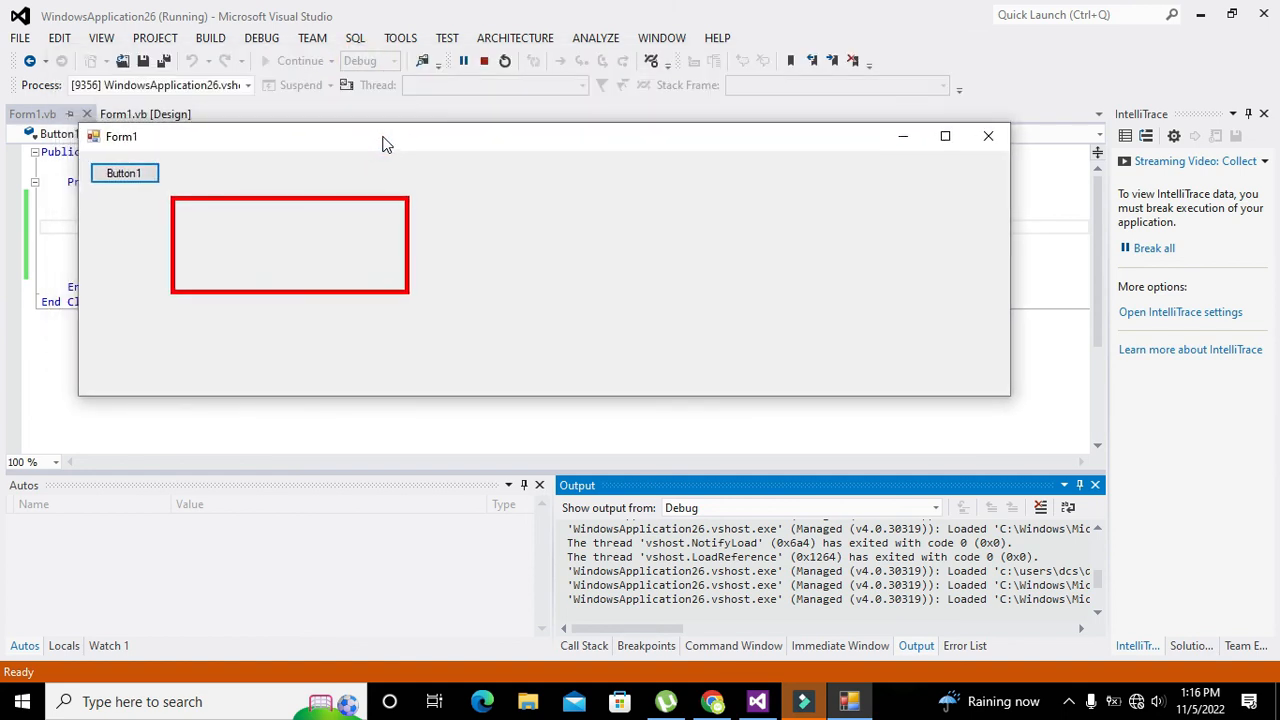